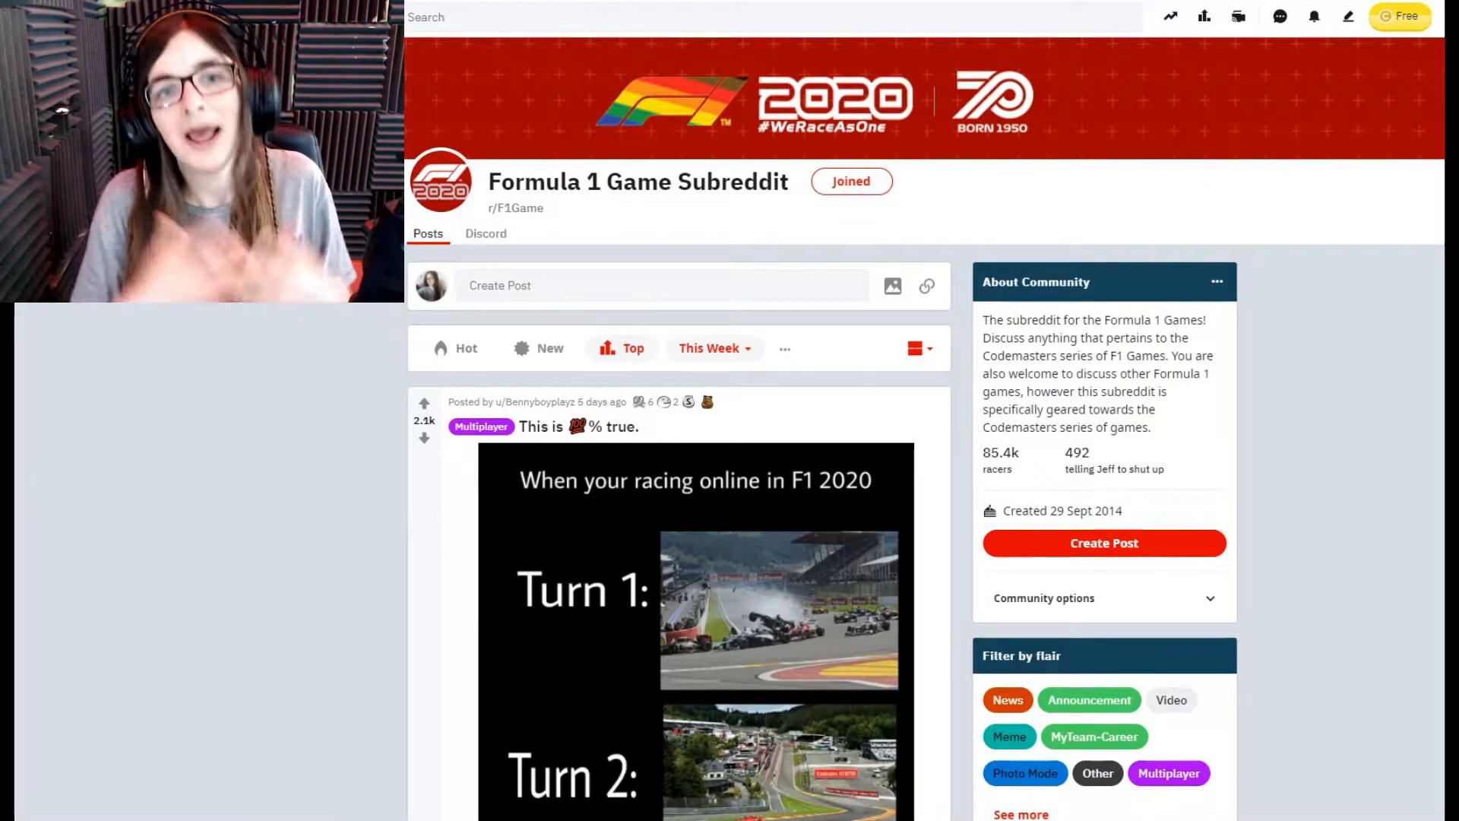
Step: Play the 'Clean over take into the pits' clip and let it run to the Replay Video prompt
{"action": "scroll", "scroll_direction": "down", "scroll_amount": 3}
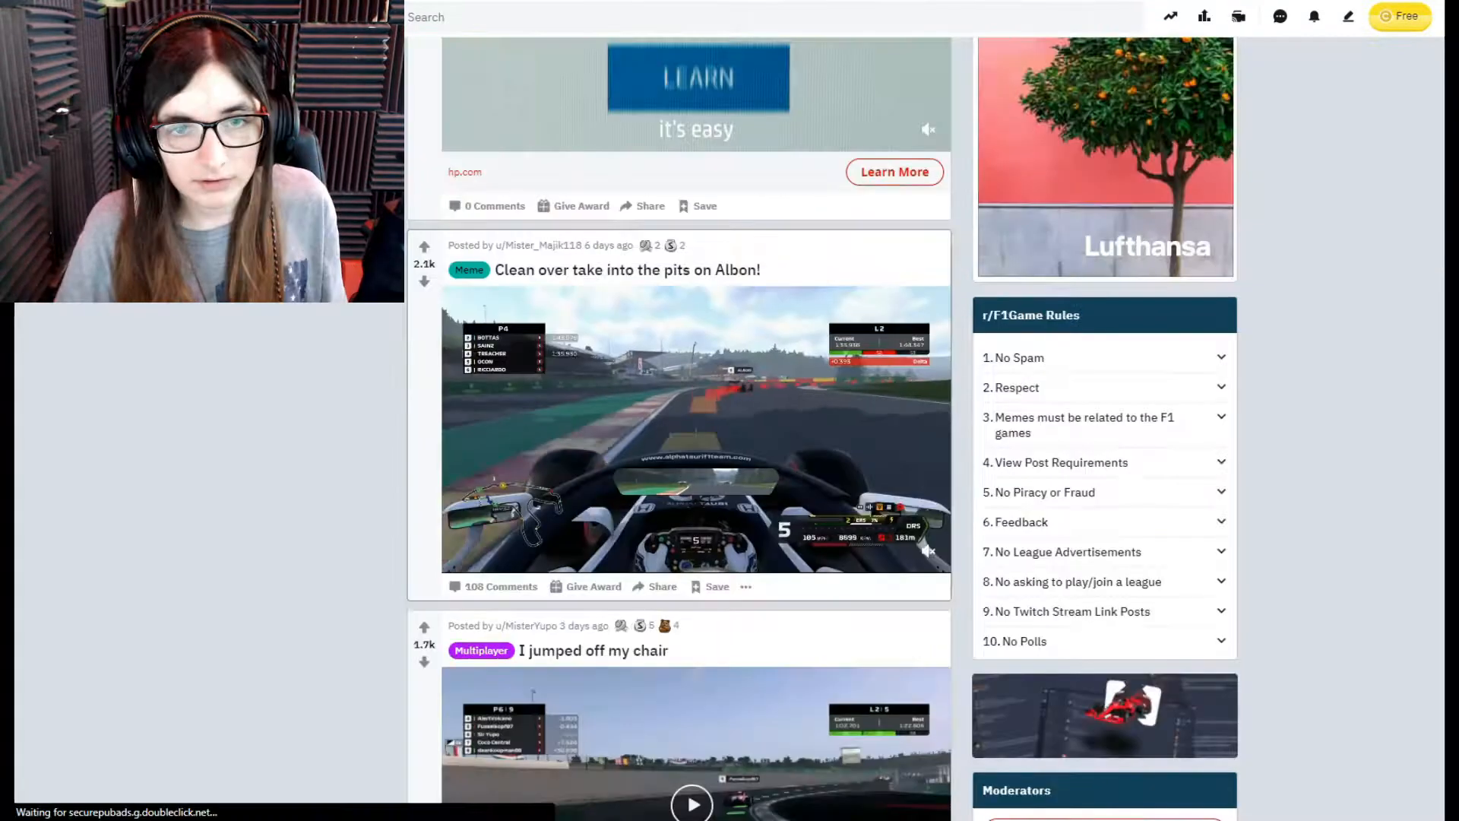
{"action": "left_click", "coordinate": [695, 438]}
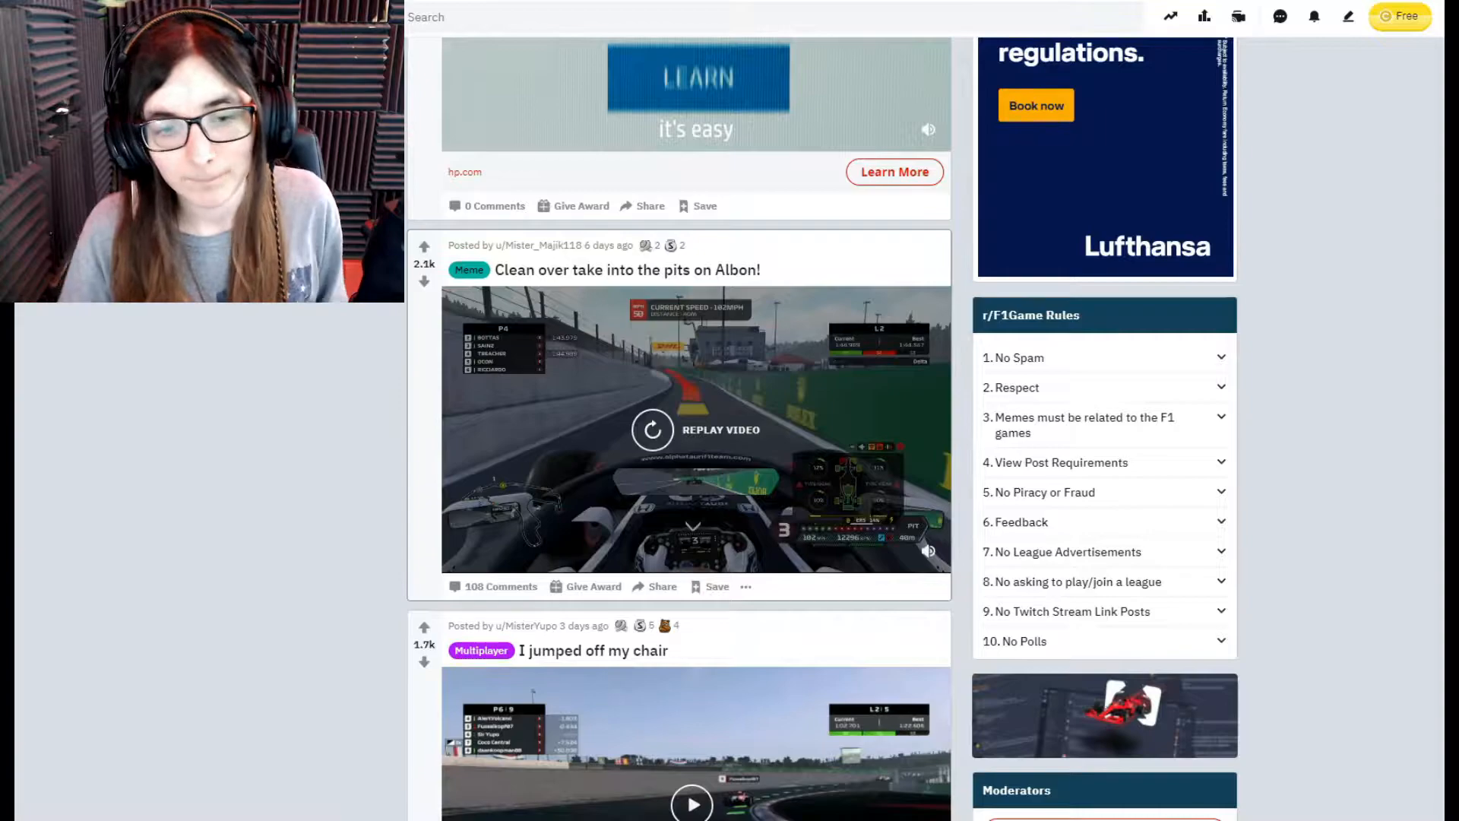
Step: Play the 'I jumped off my chair' clip to its end, then restart it and pause at 0:00
{"action": "scroll", "scroll_direction": "down", "scroll_amount": 3}
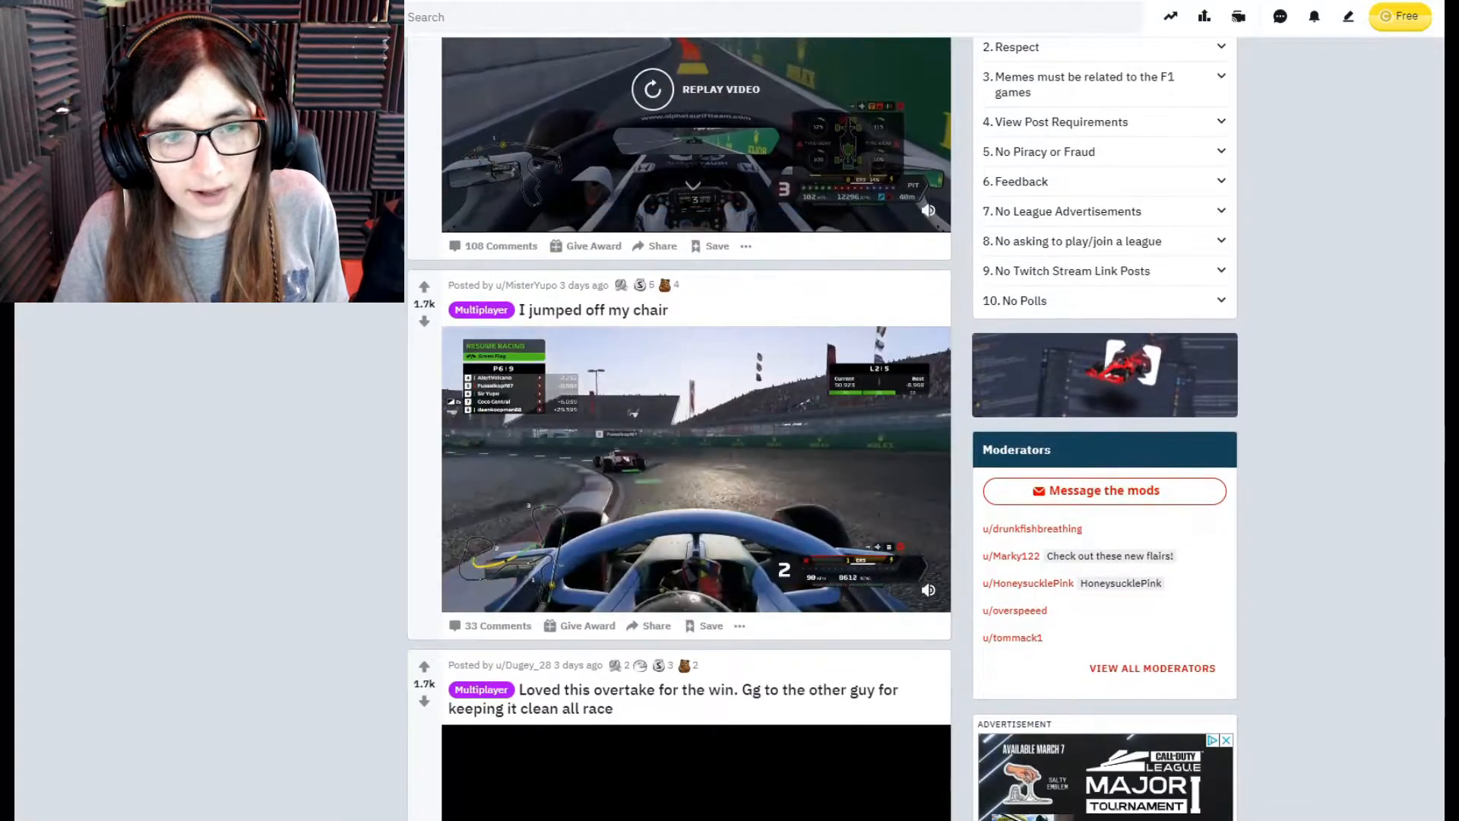
{"action": "left_click", "coordinate": [695, 477]}
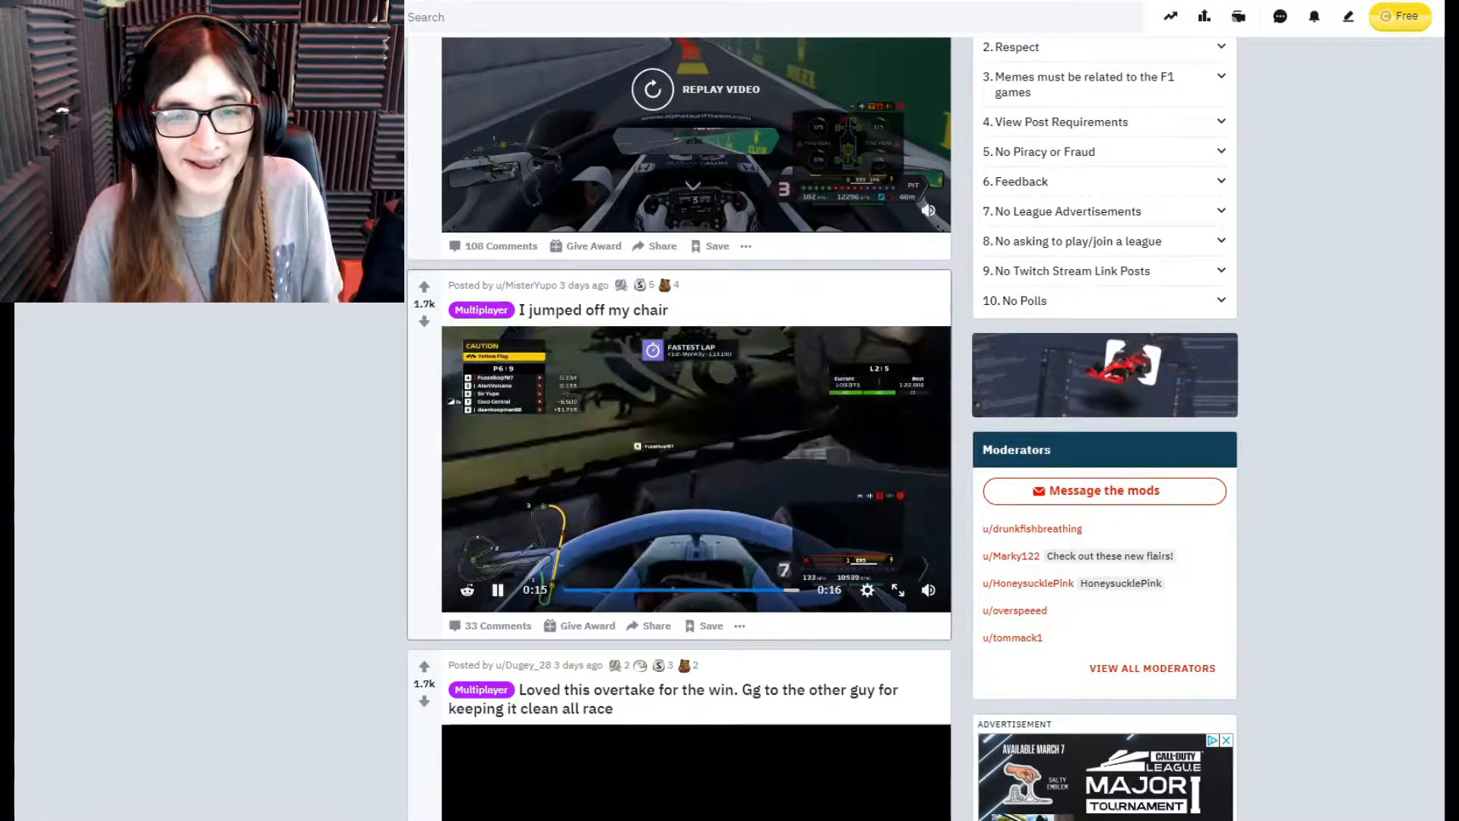
{"action": "left_click", "coordinate": [498, 590]}
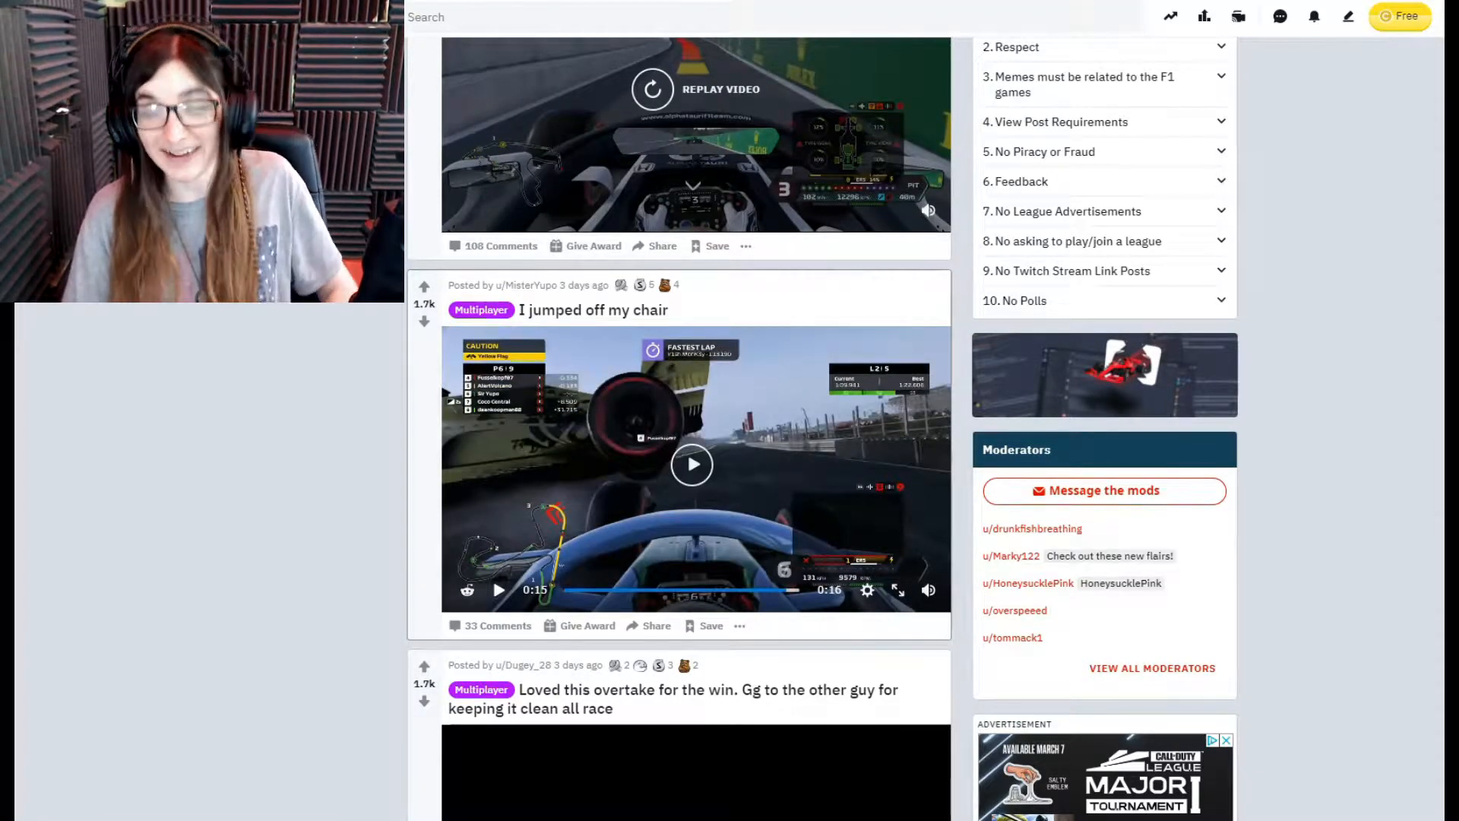
{"action": "left_click", "coordinate": [692, 464]}
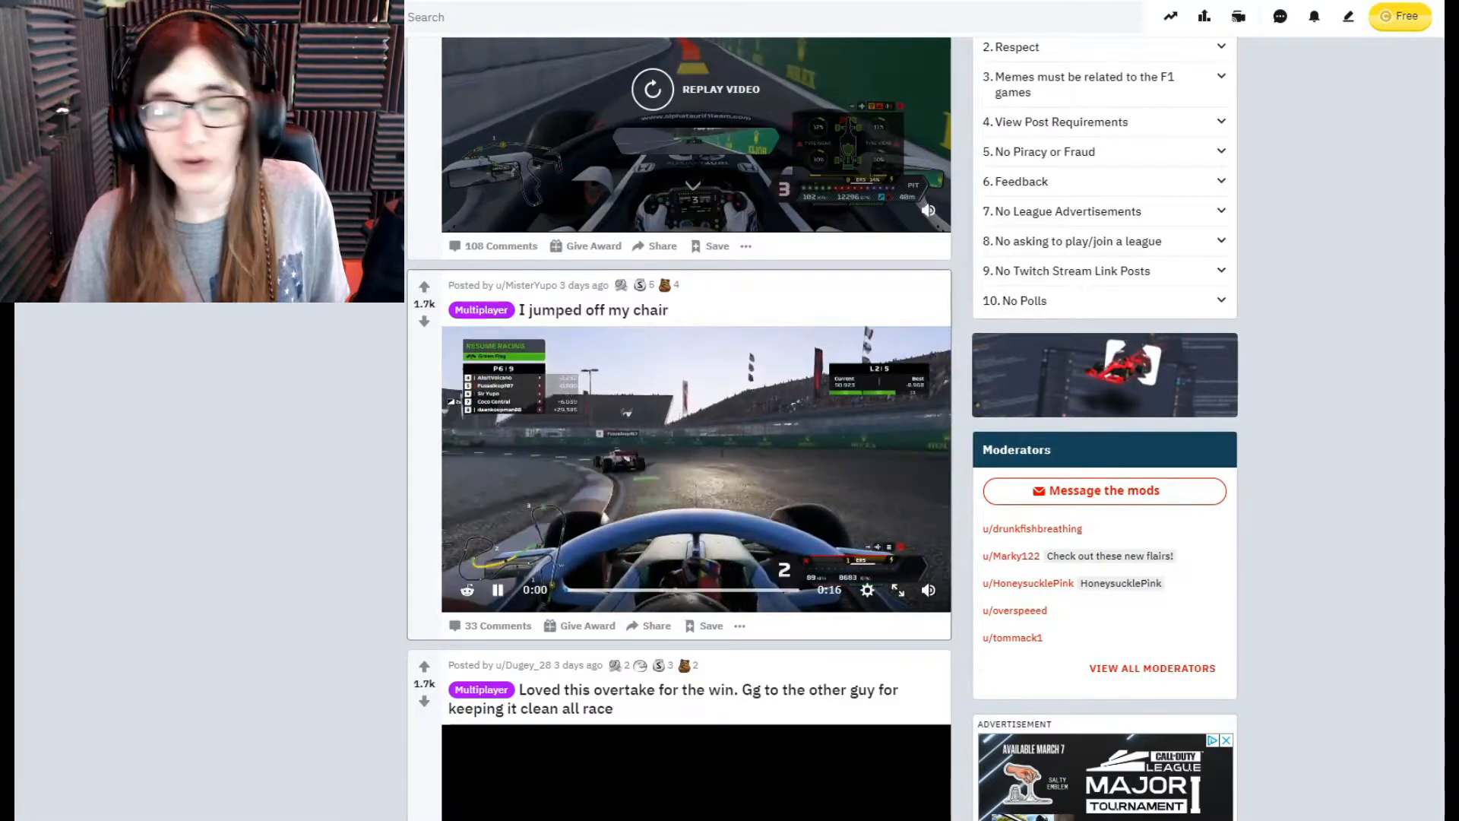
{"action": "left_click", "coordinate": [499, 589]}
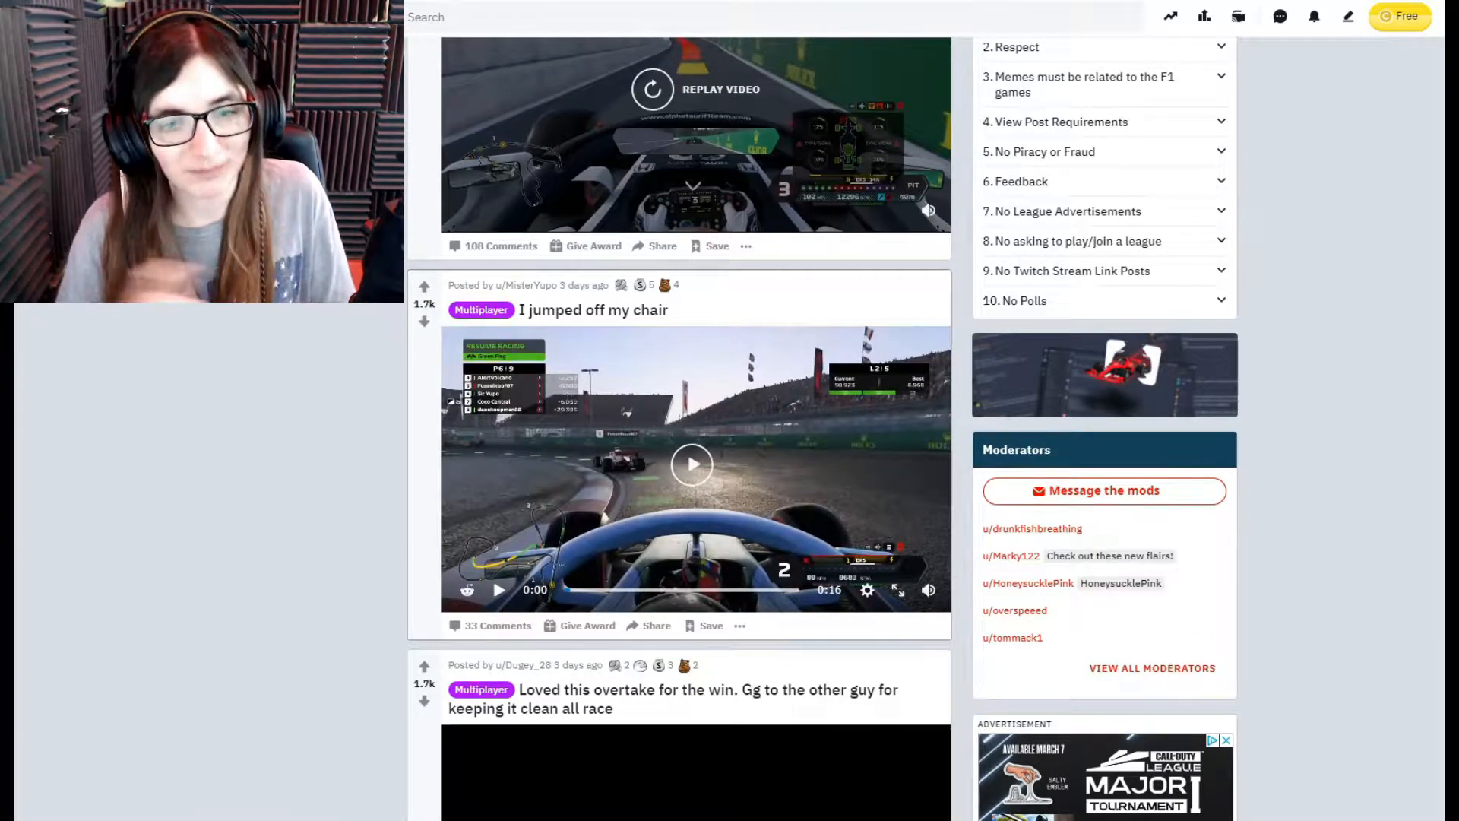
Step: Open the 'Pain...just pain...' MyTeam-Career post in its own post view
{"action": "scroll", "scroll_direction": "down", "scroll_amount": 3}
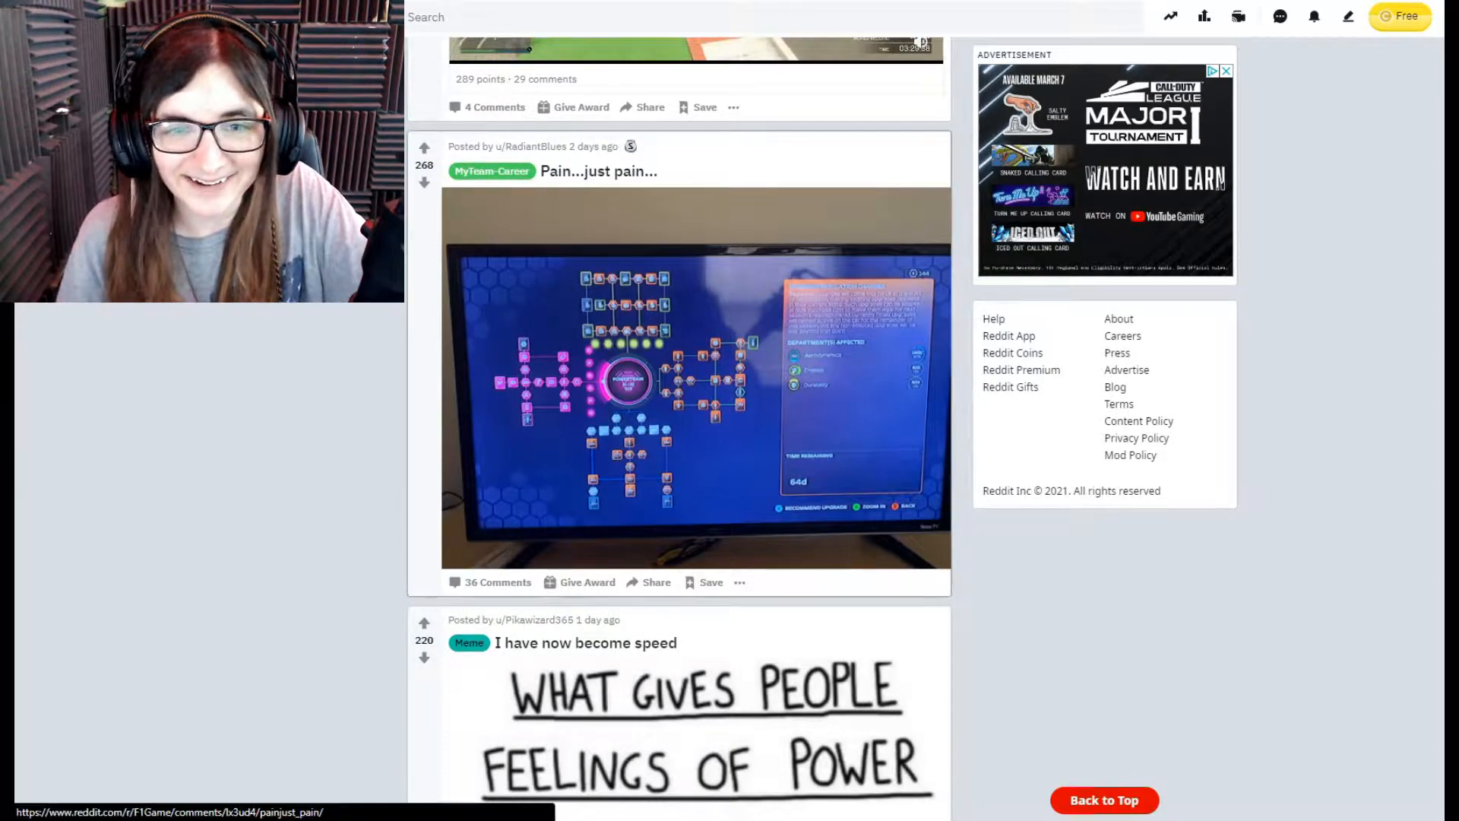
{"action": "left_click", "coordinate": [599, 170]}
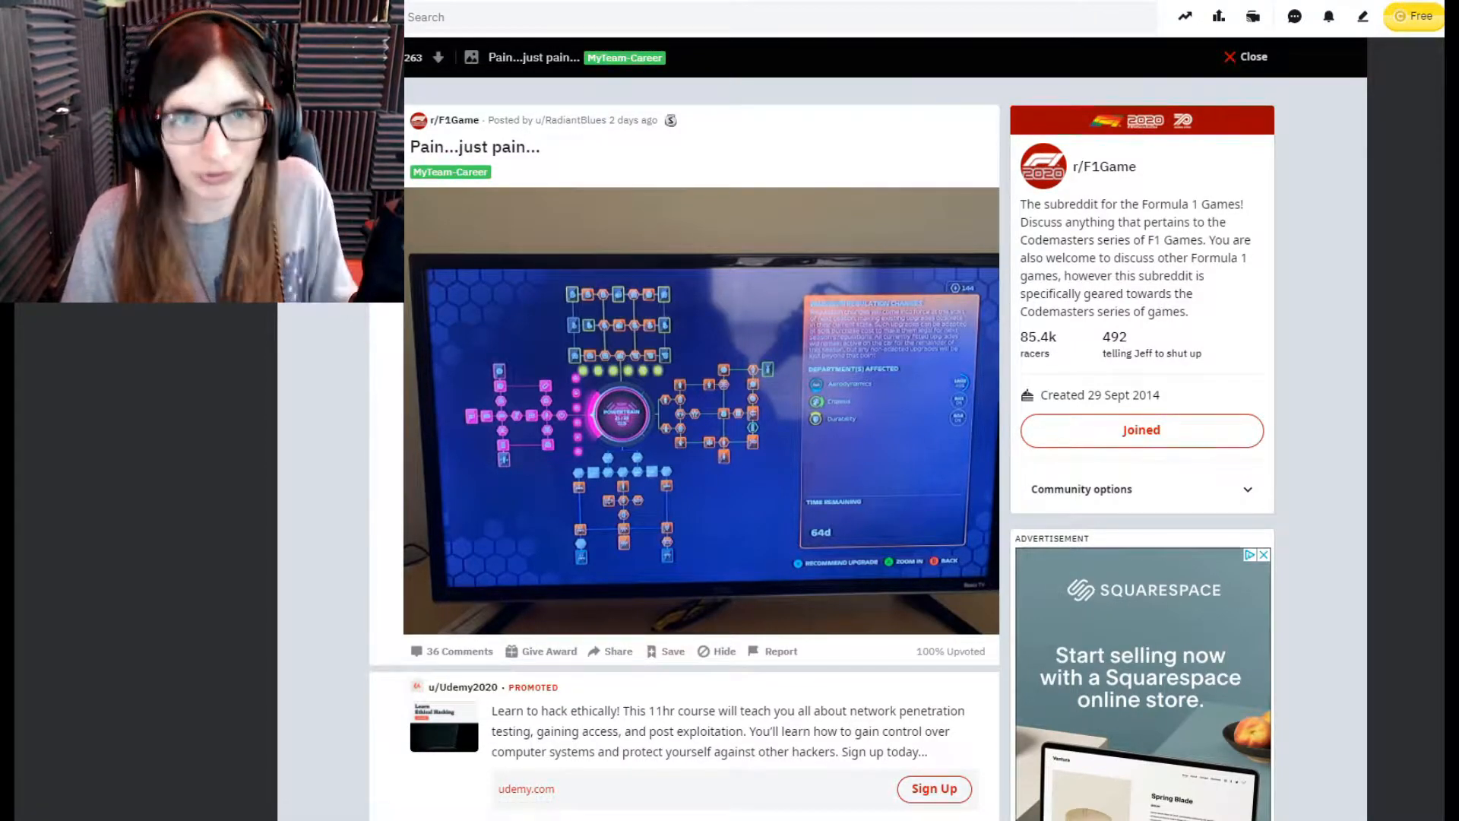
Step: Close the post overlay and return to the feed at the 'Great job, you made it look easy!' meme
{"action": "left_click", "coordinate": [1228, 56]}
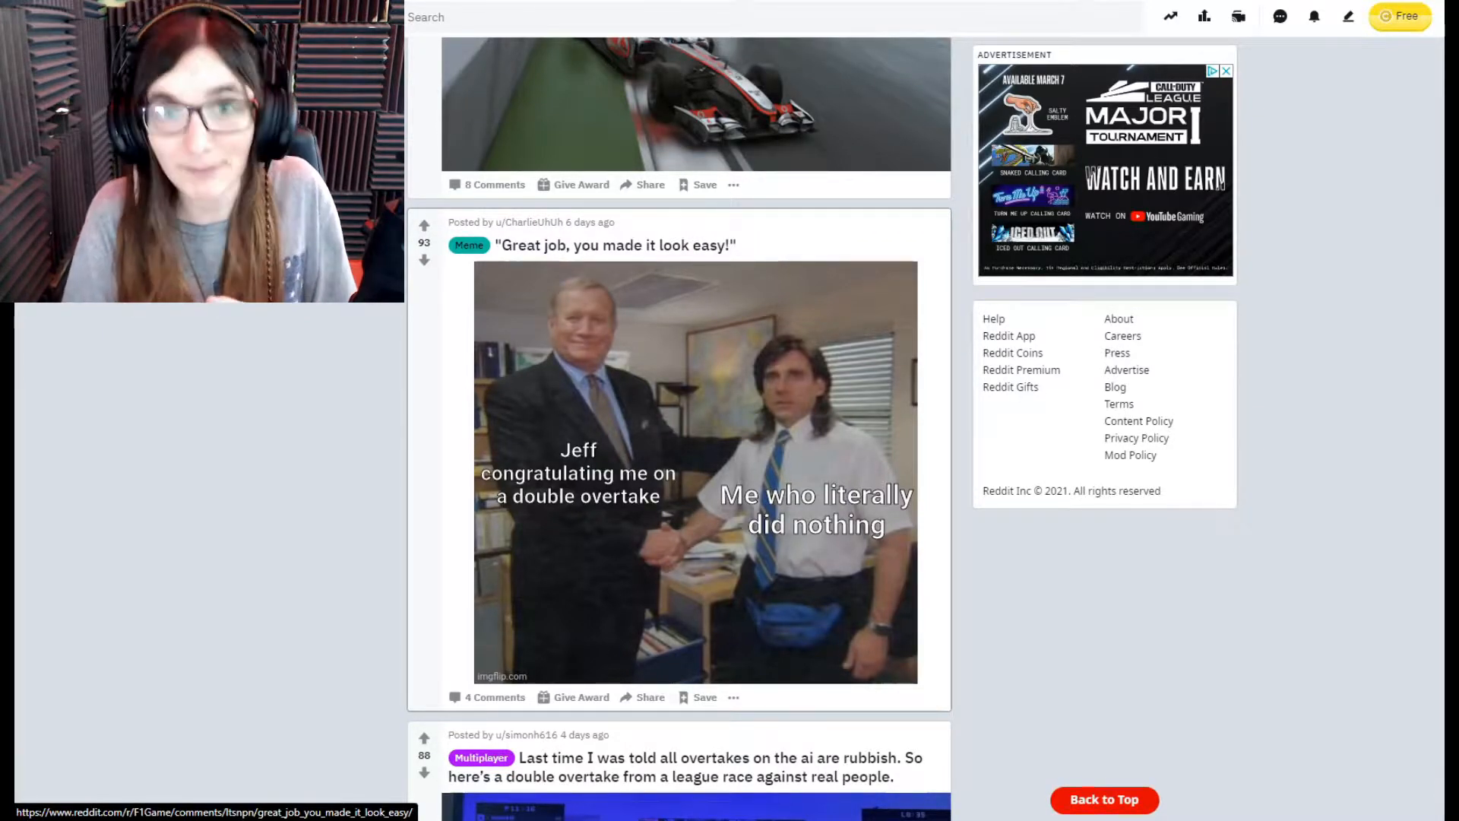
Step: Scroll down the feed past the memes until the 'Alfa Romeo Transport' video post appears
{"action": "scroll", "scroll_direction": "down", "scroll_amount": 3}
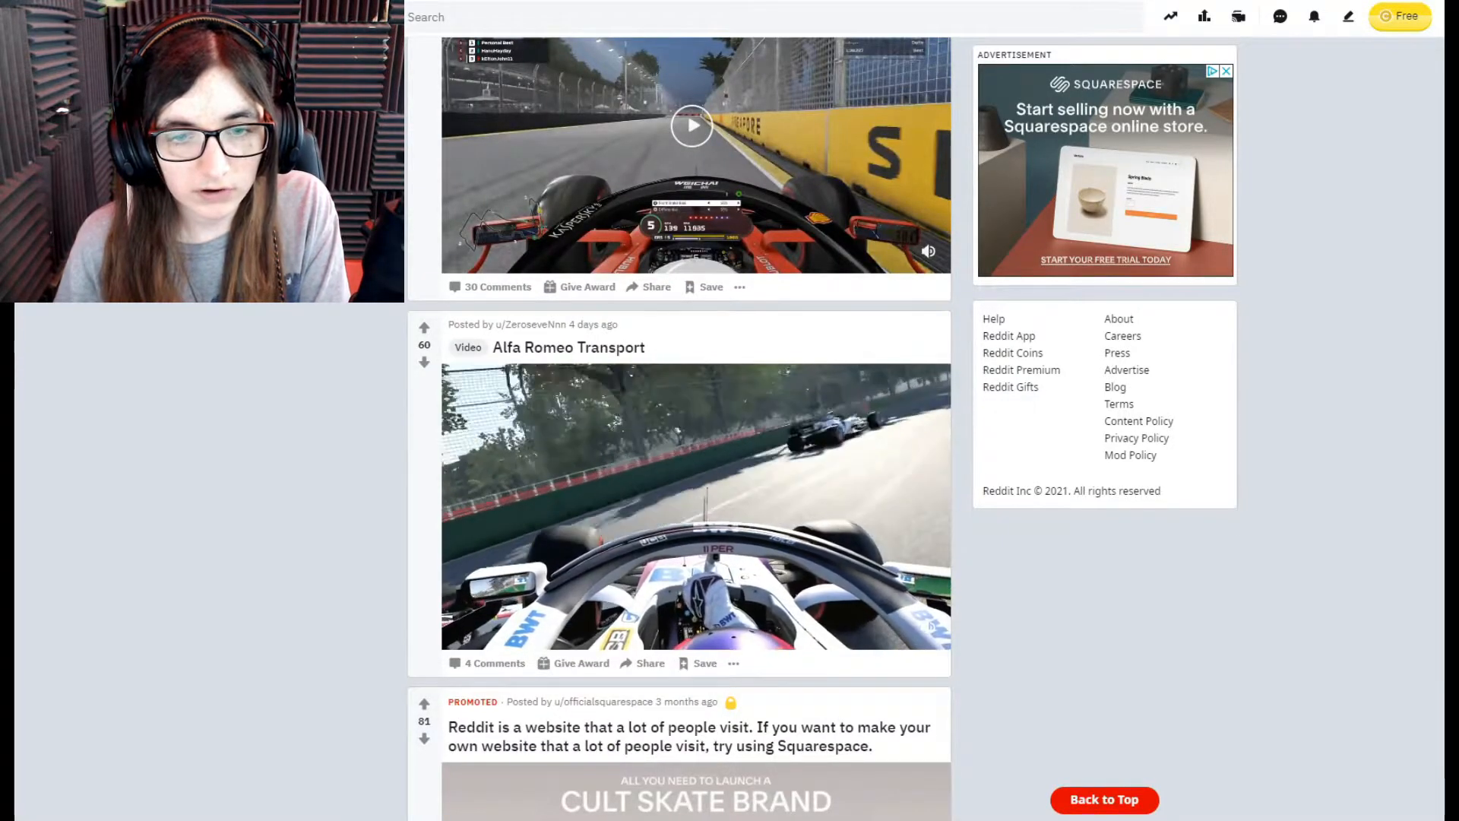
Step: Play the 'Alfa Romeo Transport' clip and let it run to the Replay Video prompt
{"action": "left_click", "coordinate": [696, 508]}
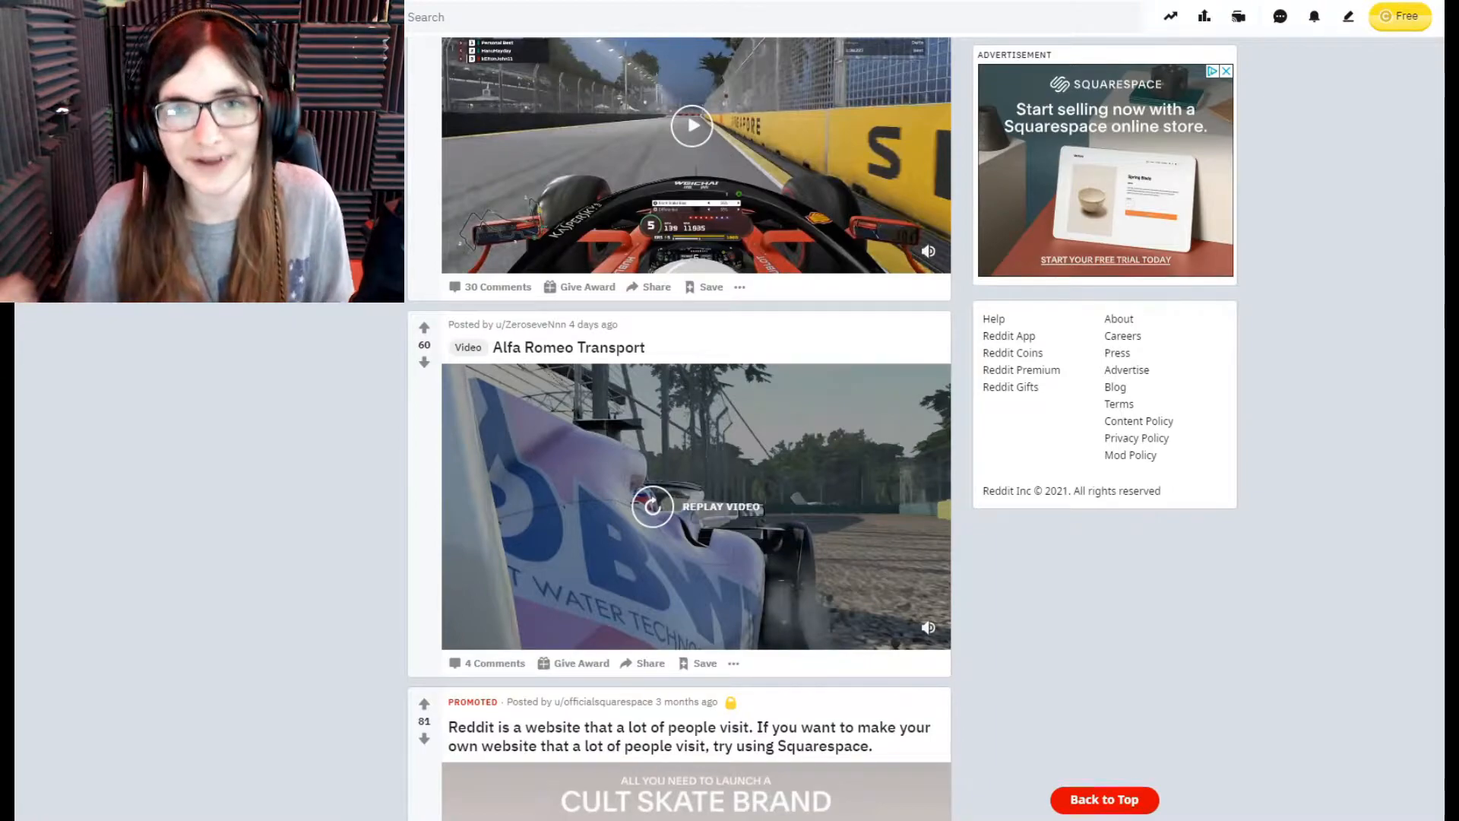
Step: Play the 'yeah i'm guilty here' clip to its end, replay it and pause around 0:08
{"action": "scroll", "scroll_direction": "down", "scroll_amount": 3}
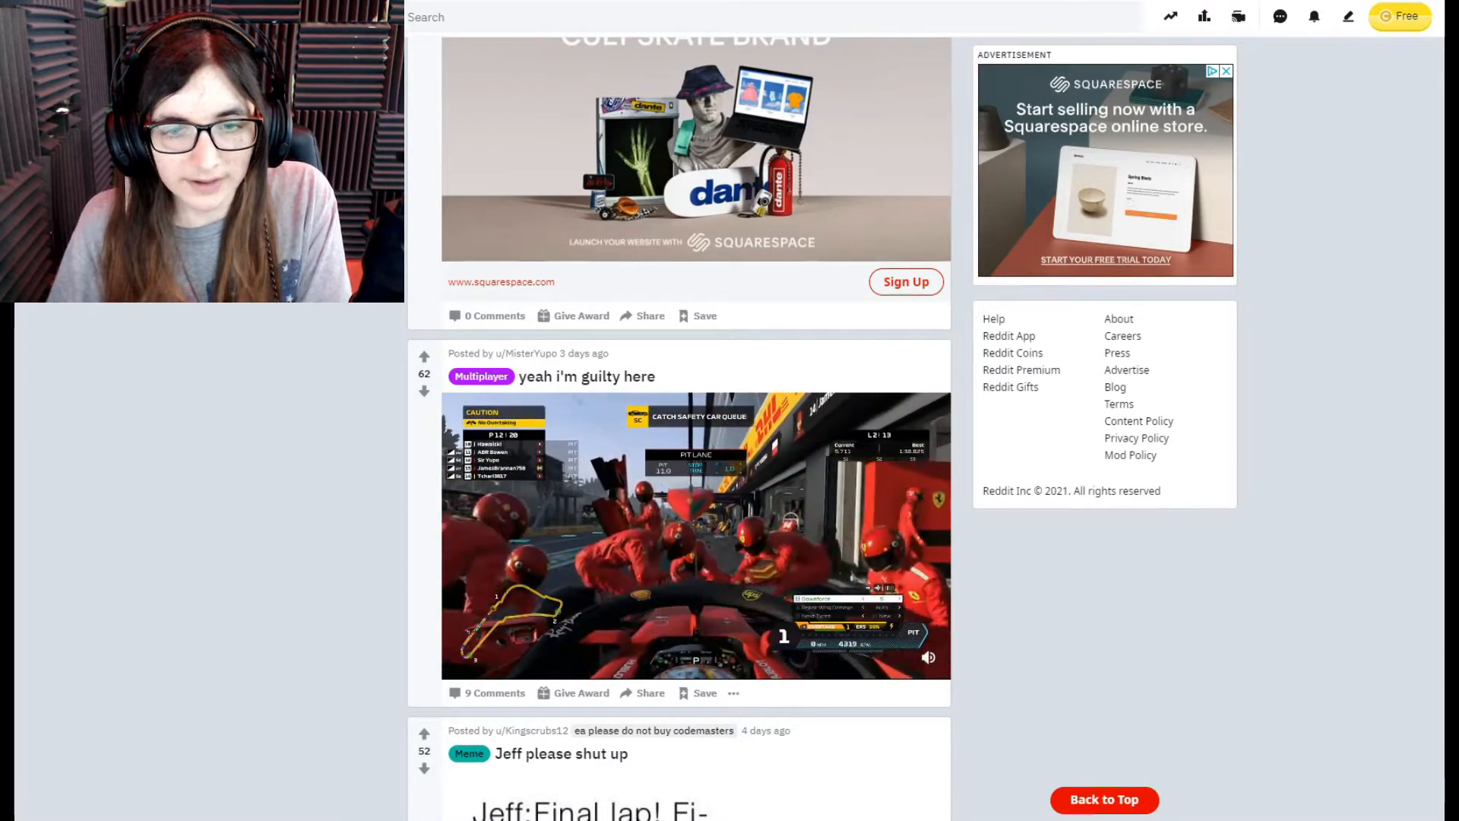
{"action": "left_click", "coordinate": [694, 538]}
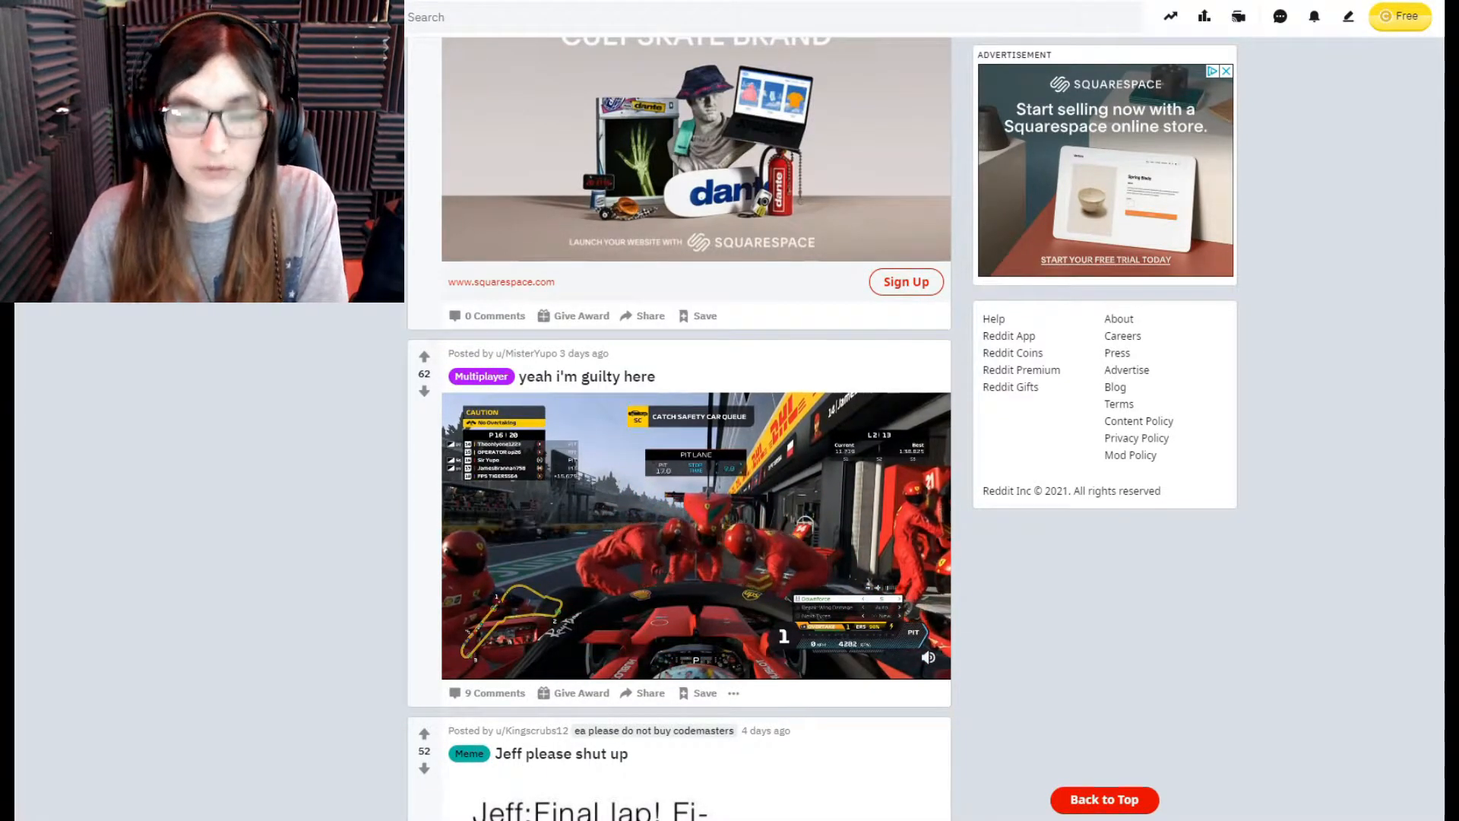
{"action": "left_click", "coordinate": [695, 540]}
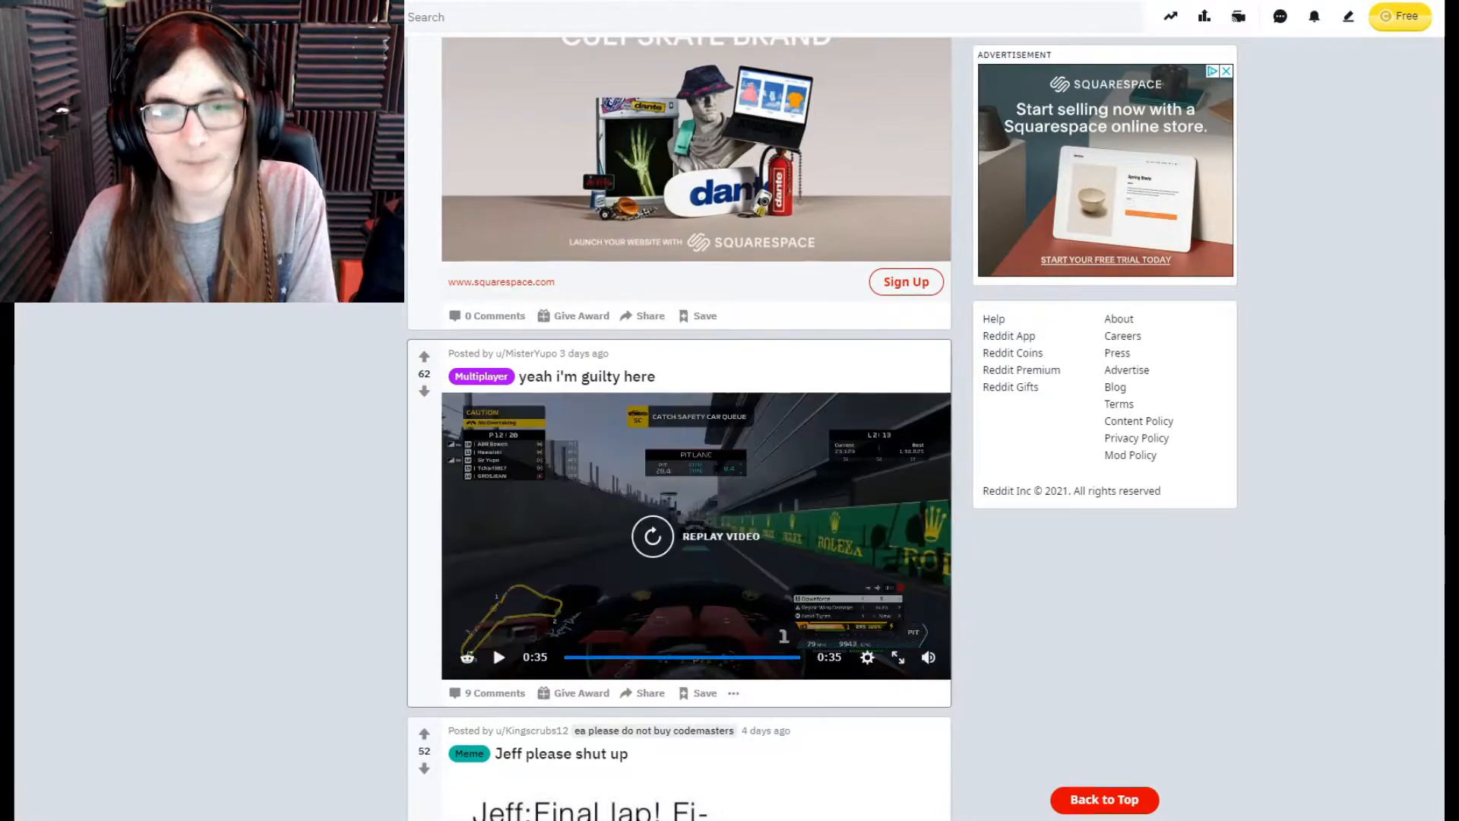
{"action": "left_click", "coordinate": [652, 537]}
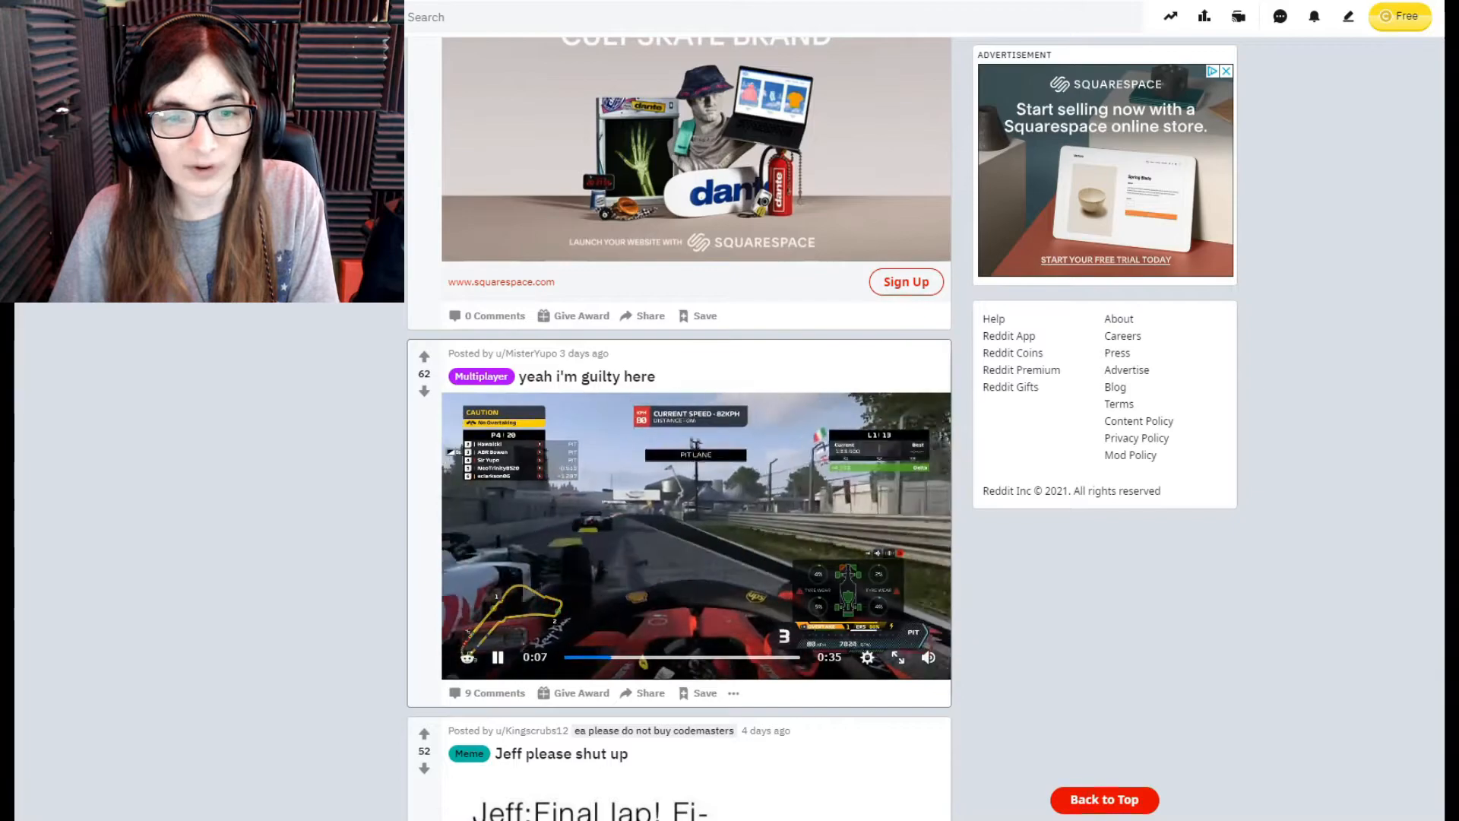
{"action": "left_click", "coordinate": [499, 656]}
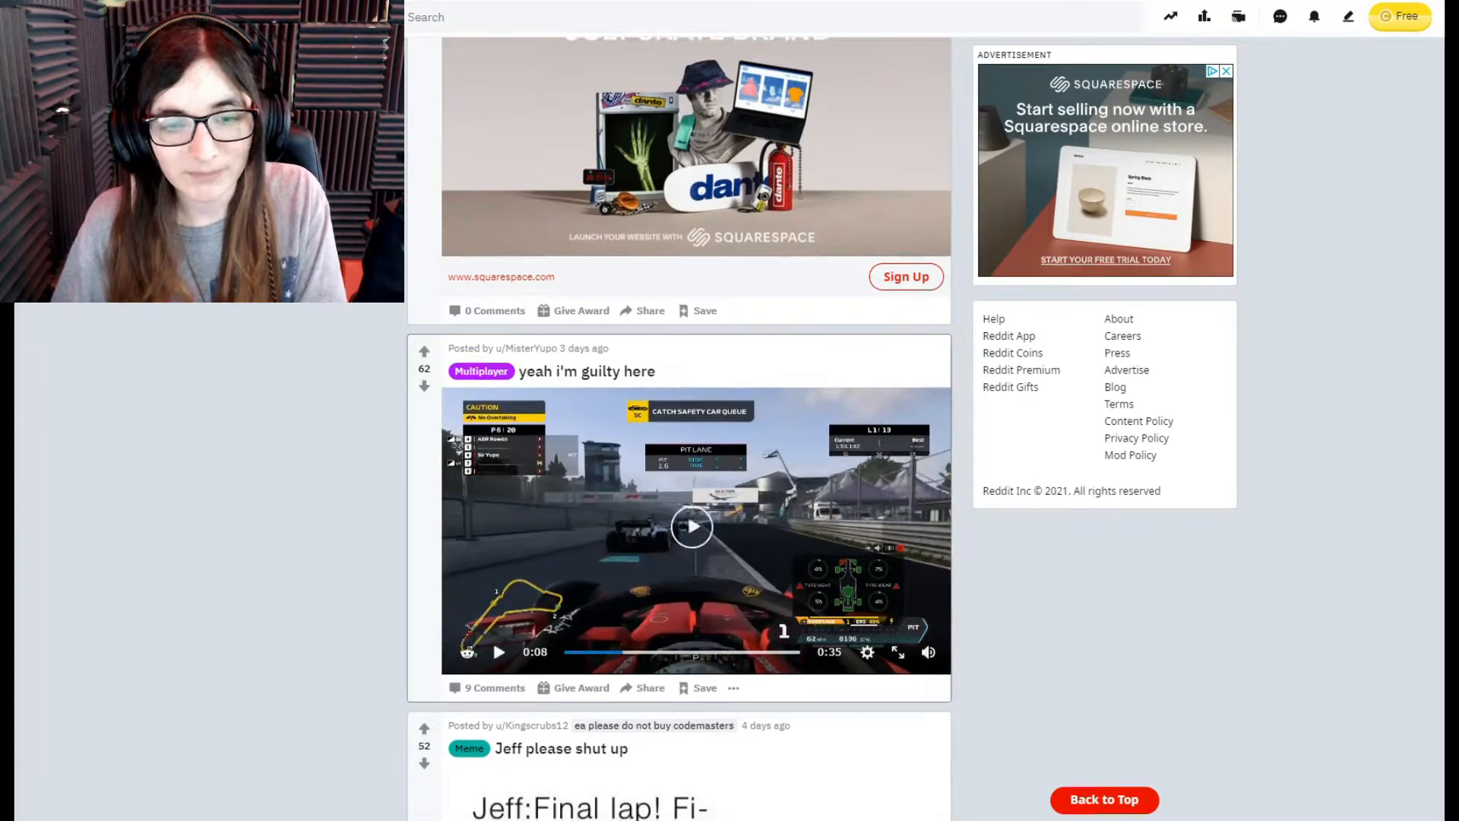
Step: Play the 'Who says you can't race wheel-to-wheel at Abu Dhabi?' video through to its end
{"action": "scroll", "scroll_direction": "down", "scroll_amount": 3}
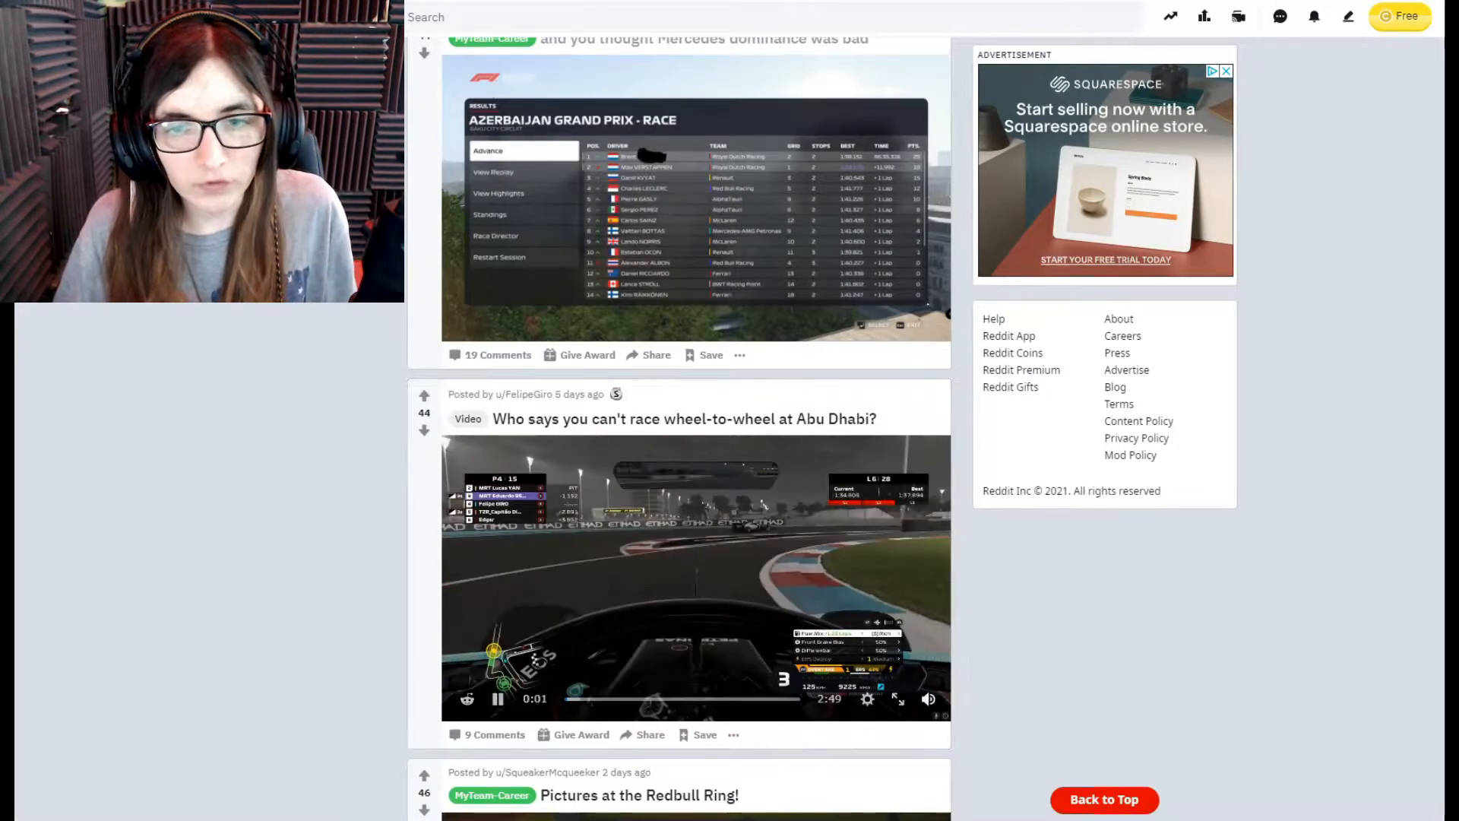
{"action": "scroll", "scroll_direction": "down", "scroll_amount": 3}
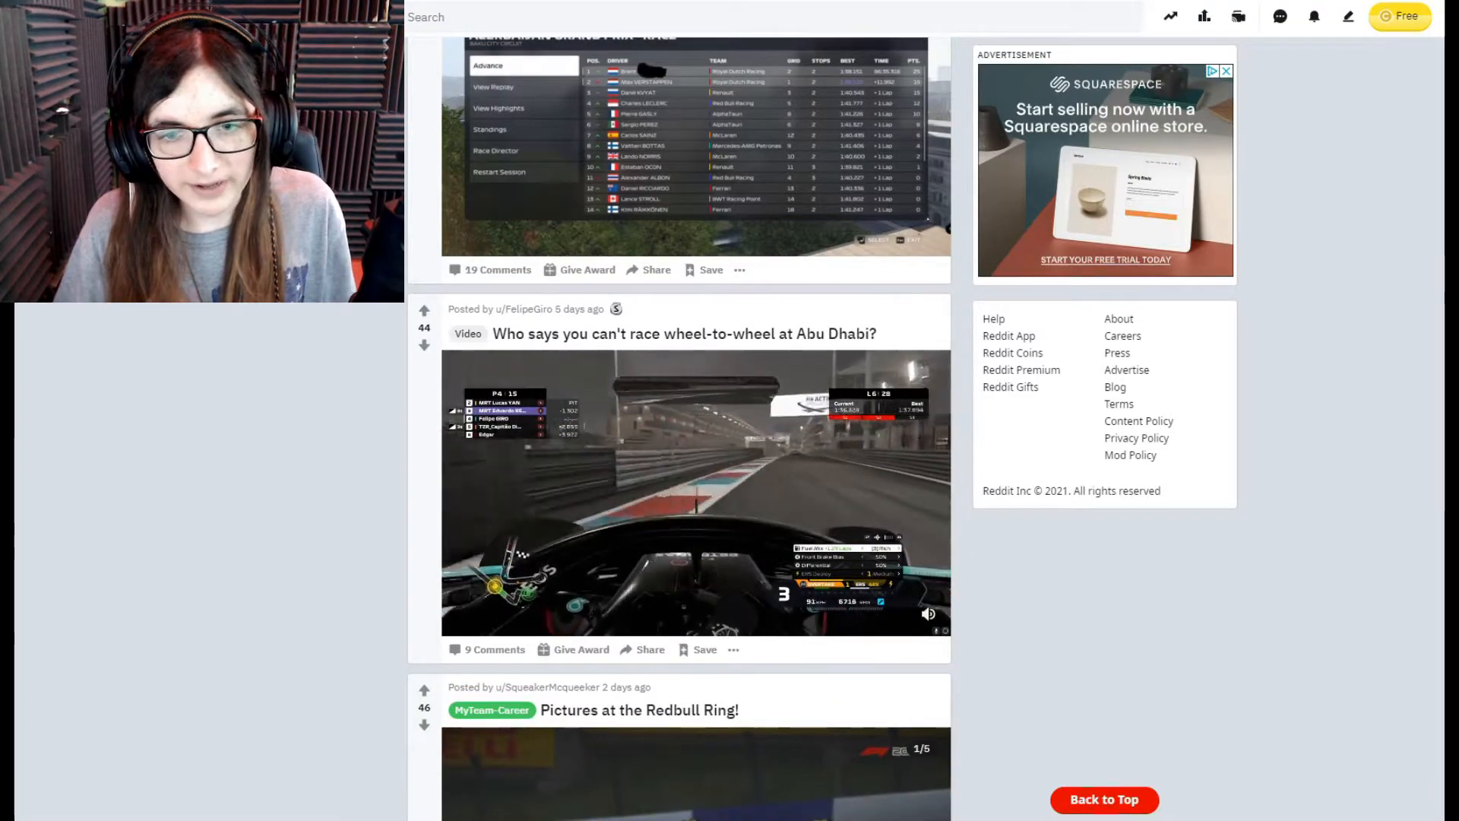
{"action": "left_click", "coordinate": [694, 492]}
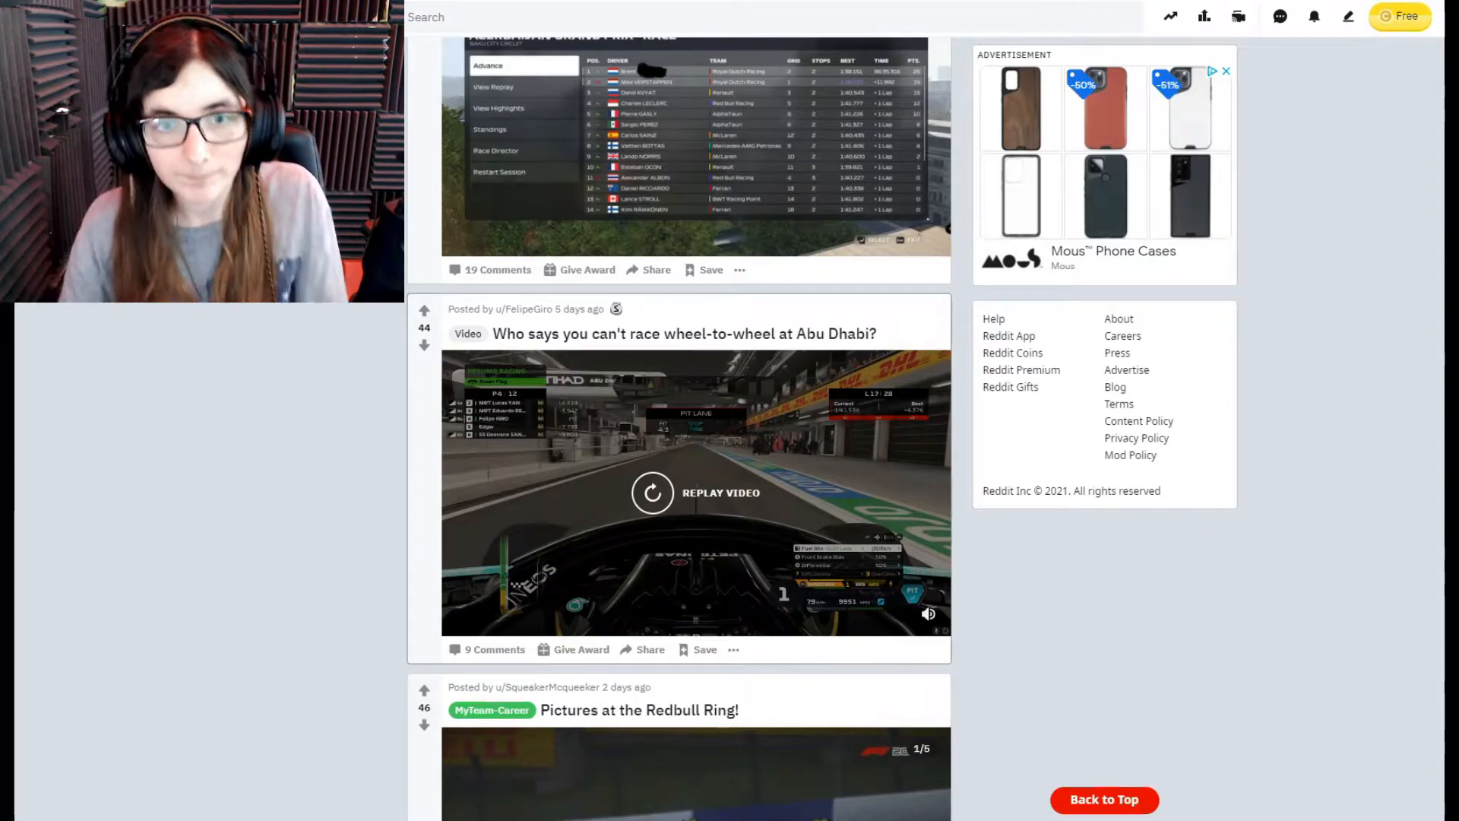
Step: Open the 'Just another normal online race' post to view its race standings image
{"action": "scroll", "scroll_direction": "down", "scroll_amount": 3}
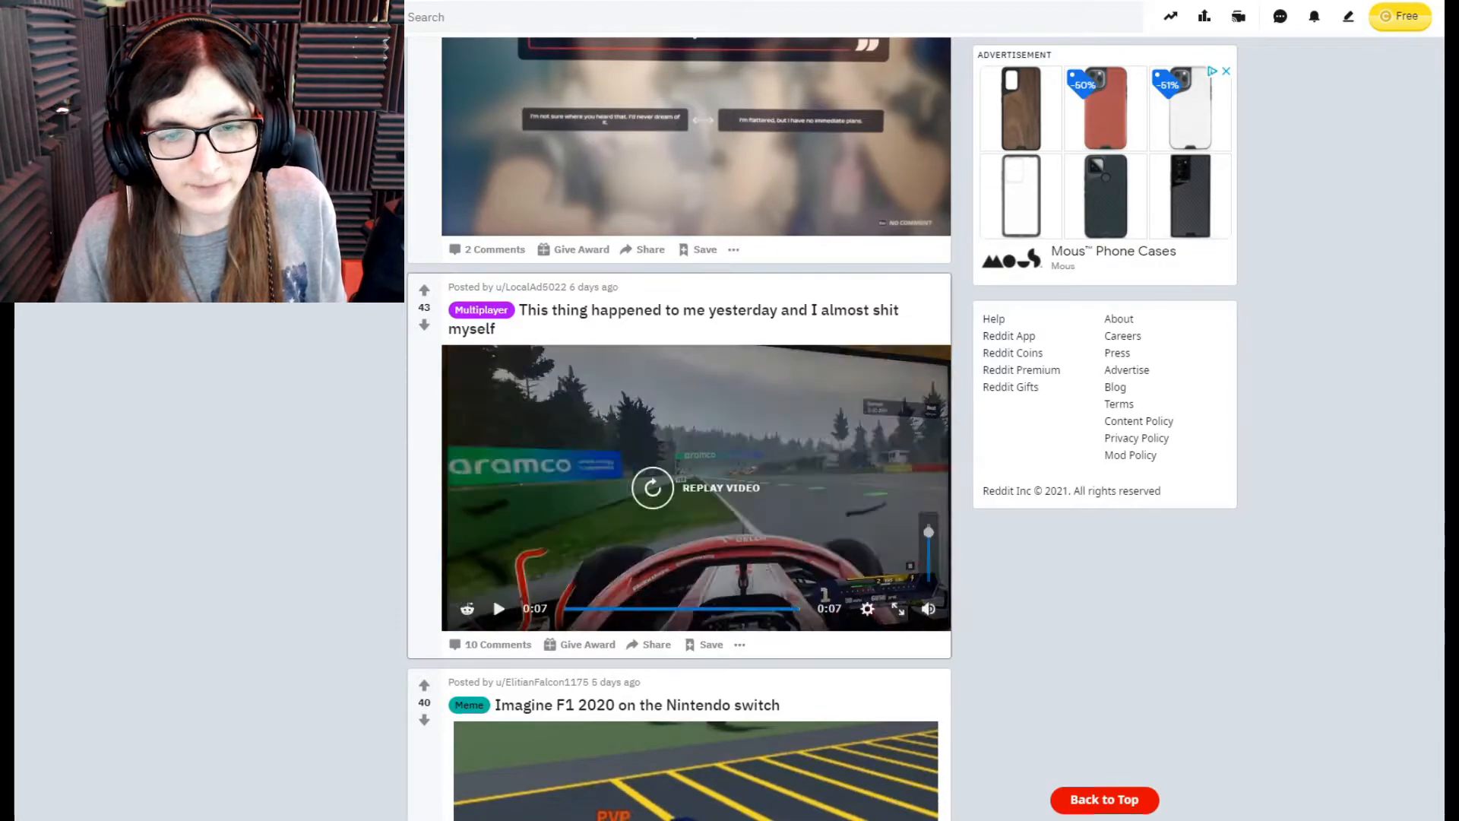
{"action": "left_click", "coordinate": [652, 487]}
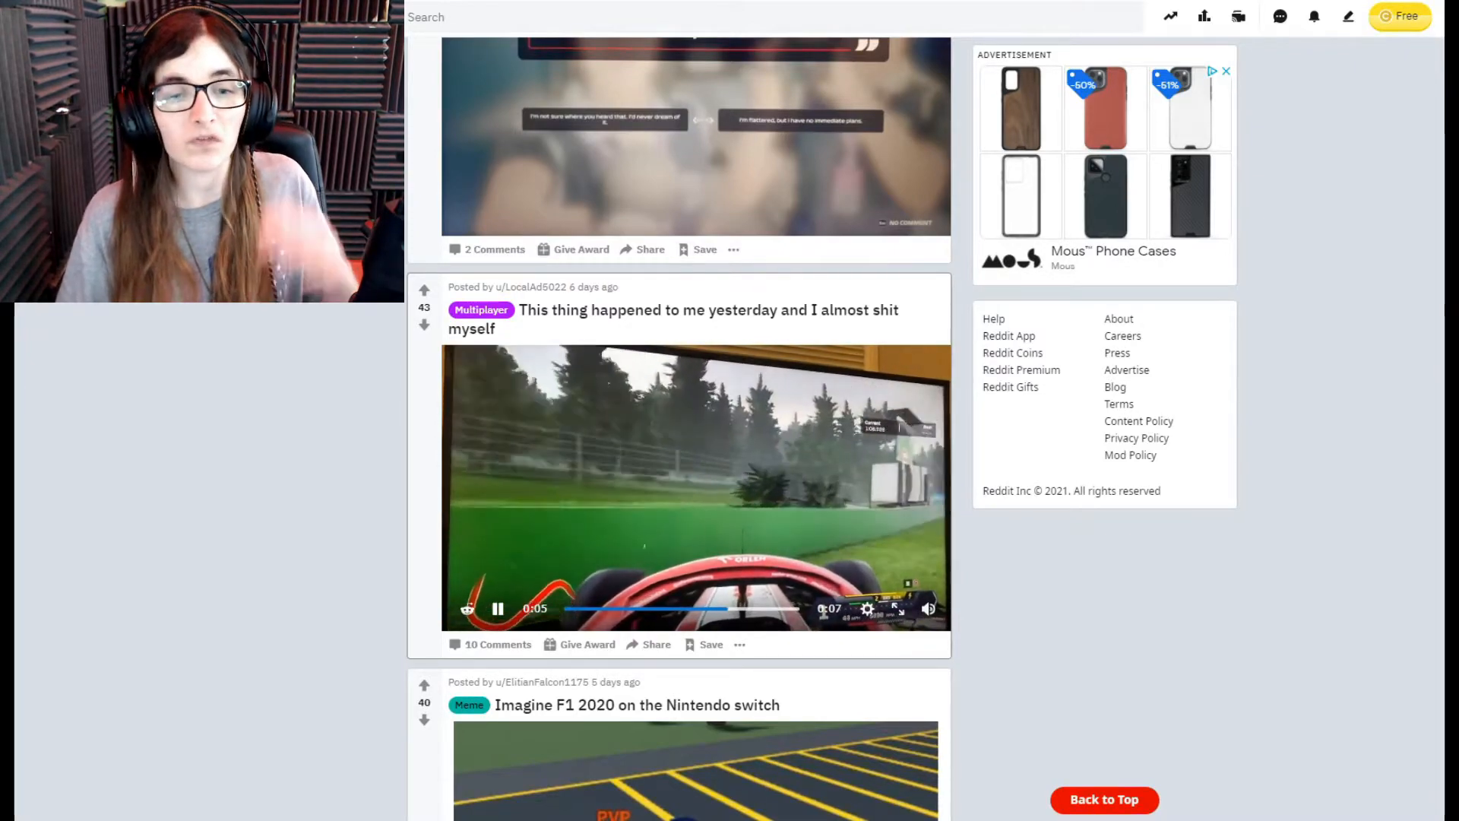
{"action": "left_click", "coordinate": [499, 608]}
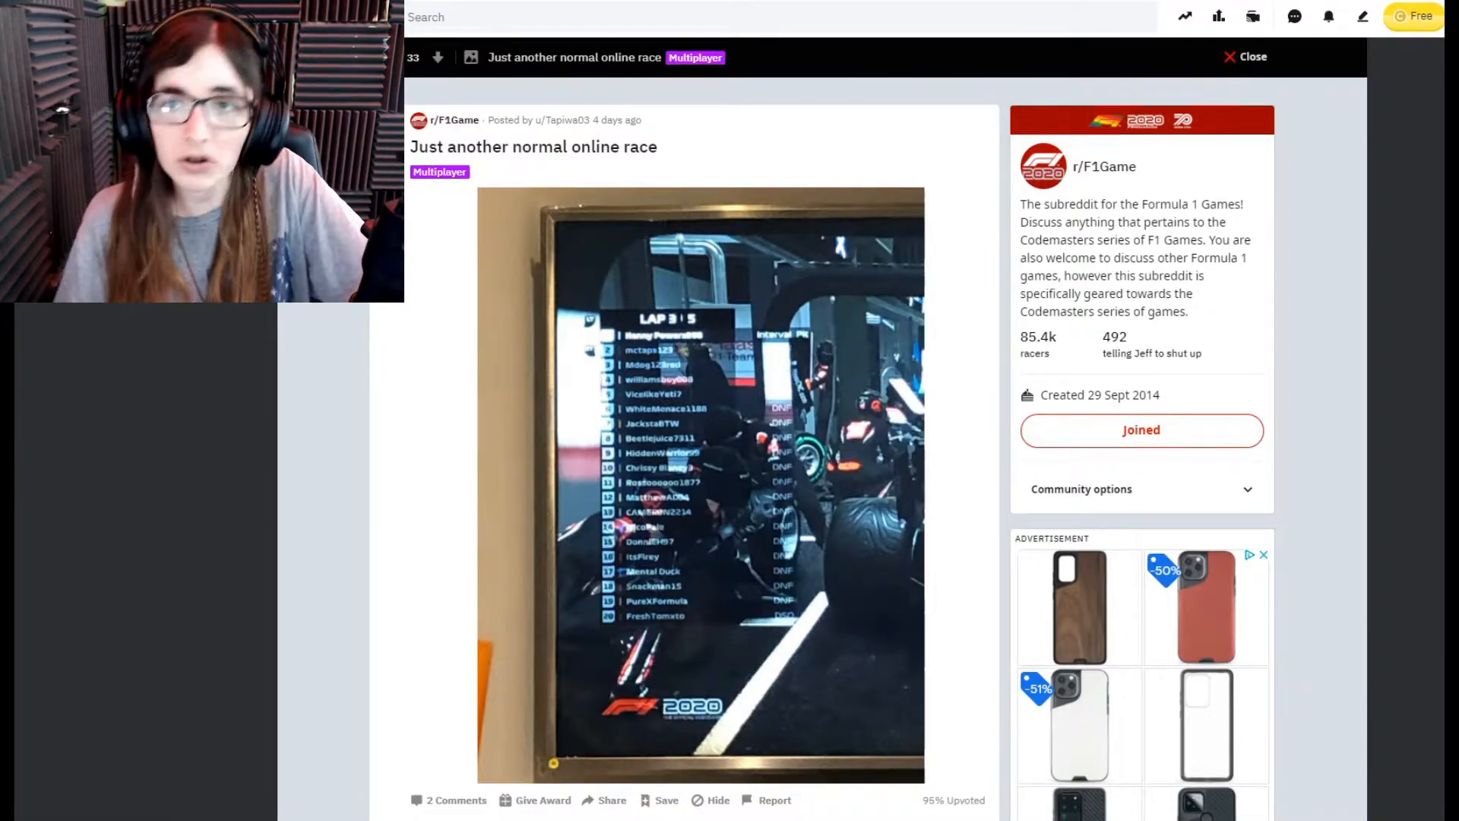
Step: Close the online race post and scroll the feed to the Safety Car glitch clip playing
{"action": "left_click", "coordinate": [1246, 56]}
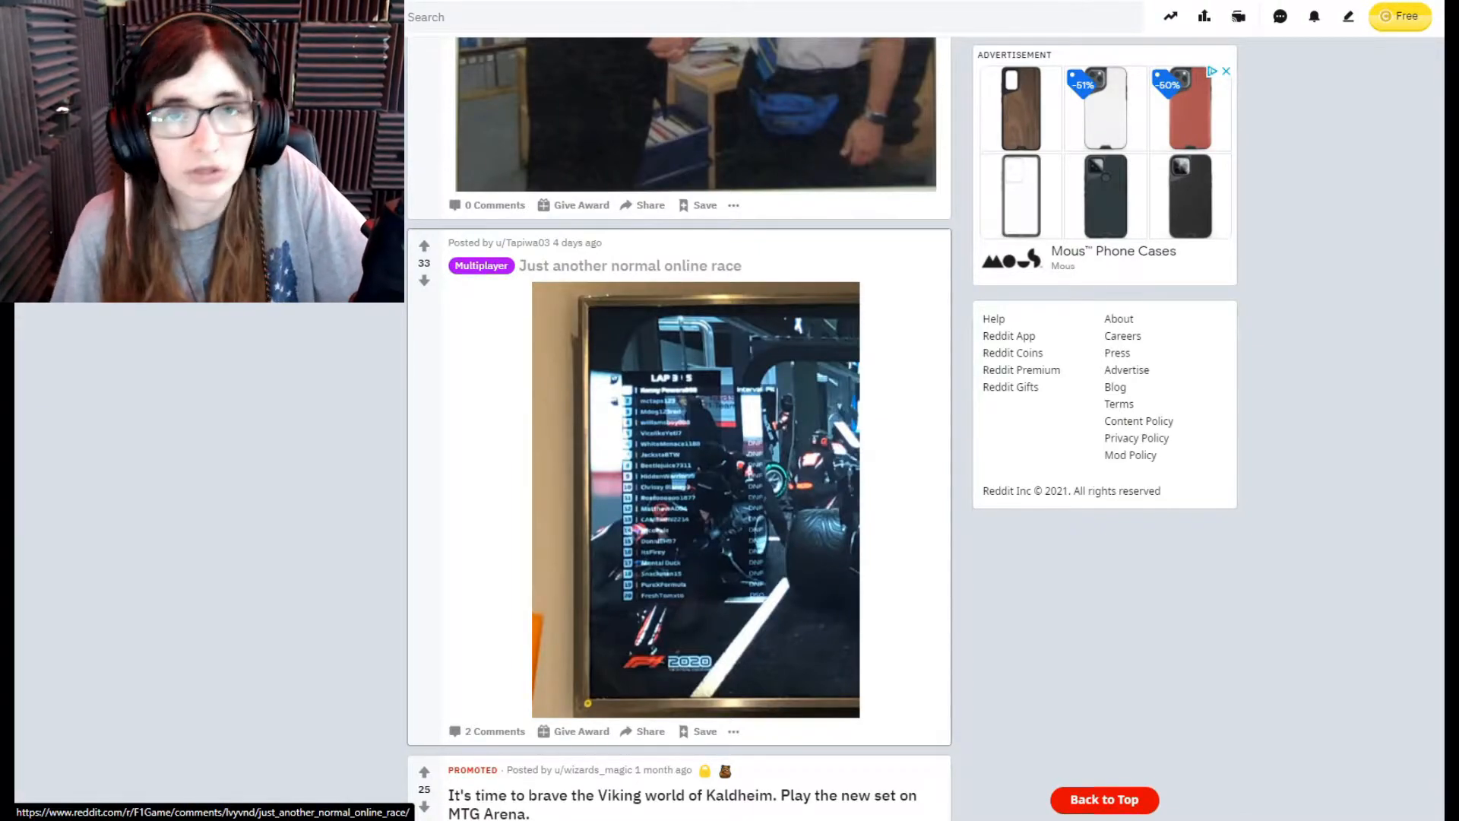
{"action": "scroll", "scroll_direction": "down", "scroll_amount": 3}
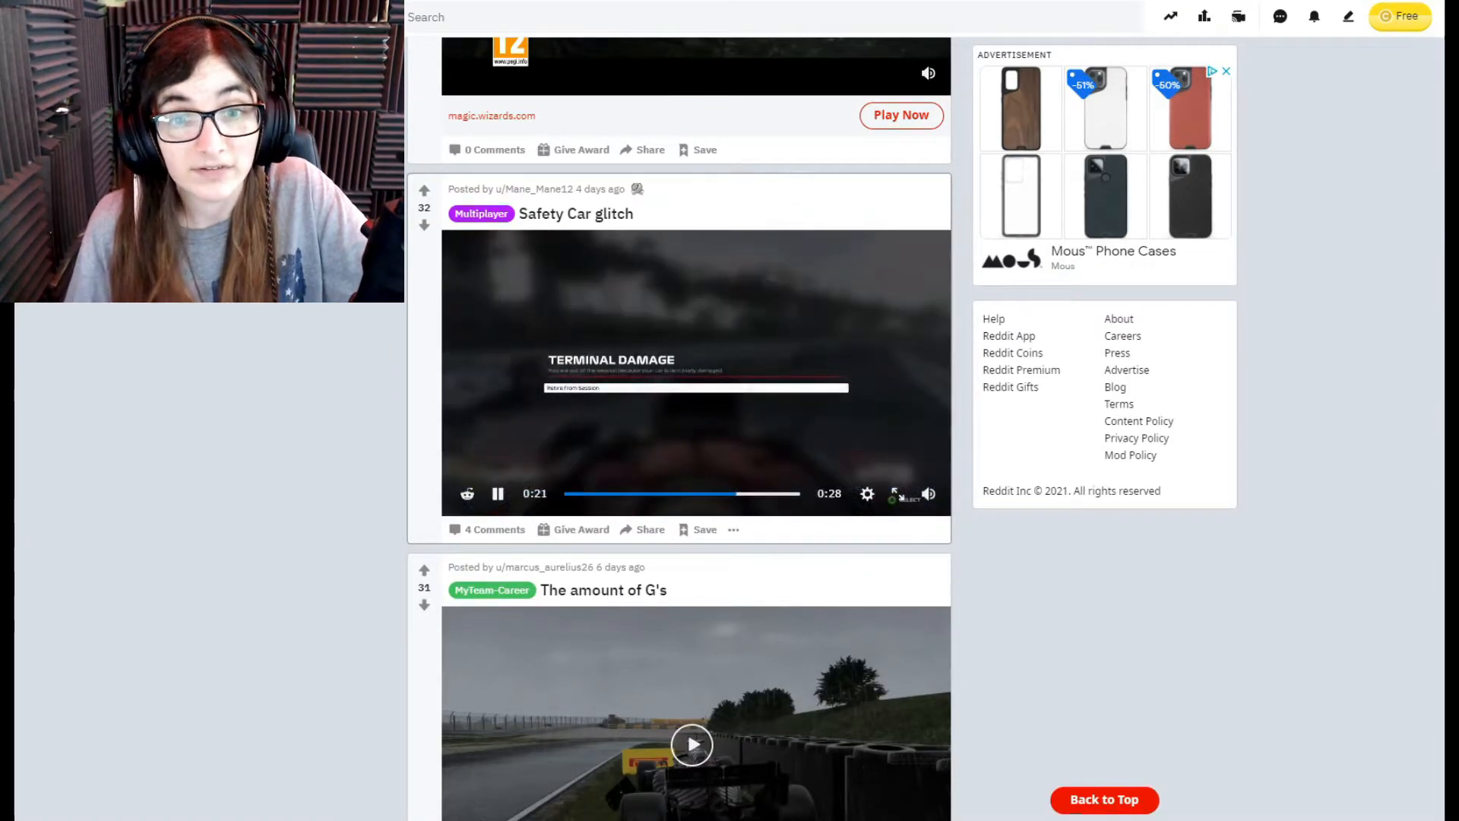
Step: Watch the Safety Car glitch clip full screen to the end and continue to The amount of G's post
{"action": "left_click", "coordinate": [898, 494]}
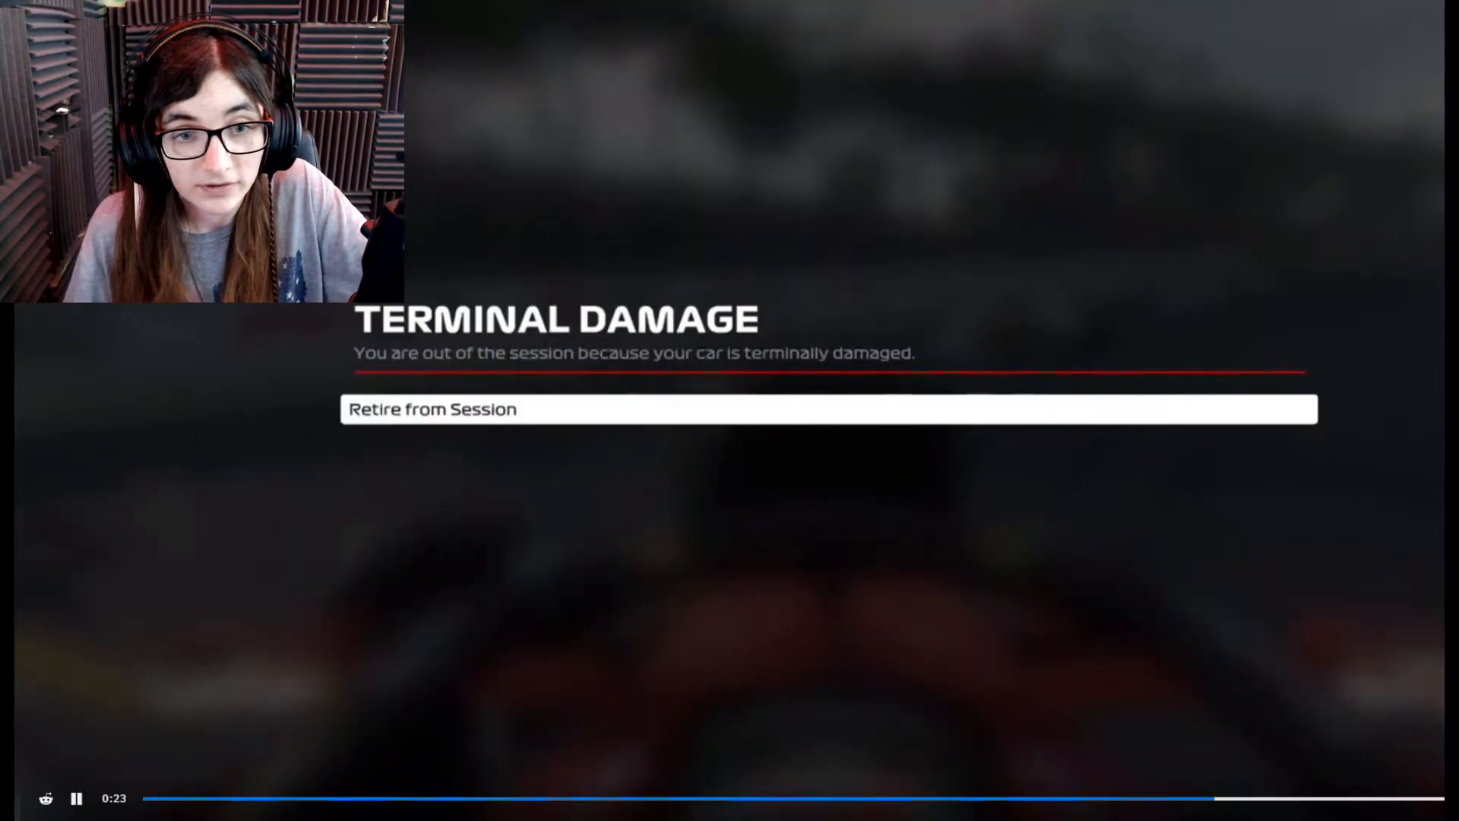
{"action": "left_click", "coordinate": [76, 797]}
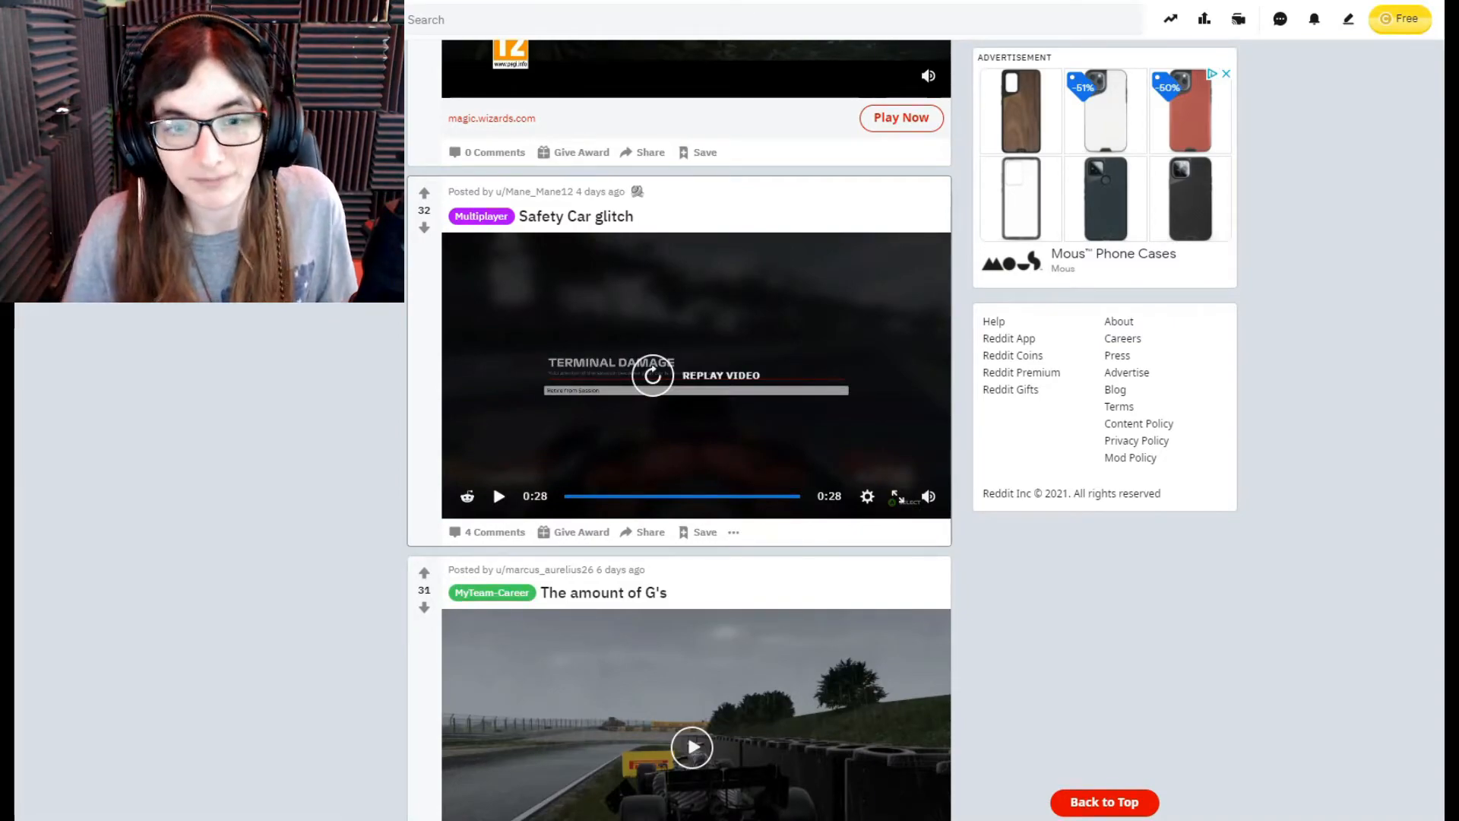
{"action": "scroll", "scroll_direction": "down", "scroll_amount": 3}
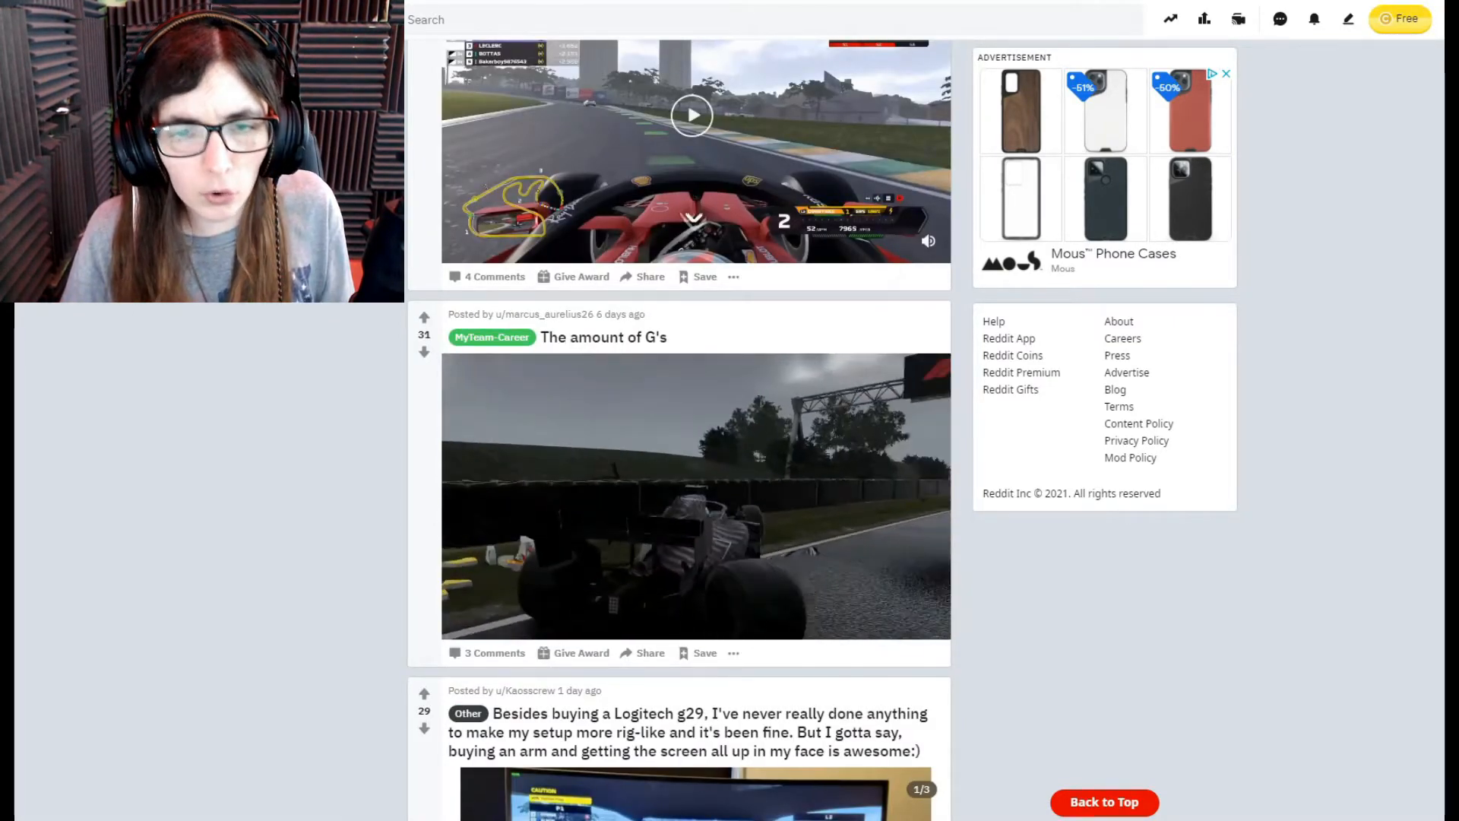
Step: Play The amount of G's clip briefly, stop it and continue to the was a tough one post
{"action": "left_click", "coordinate": [696, 511]}
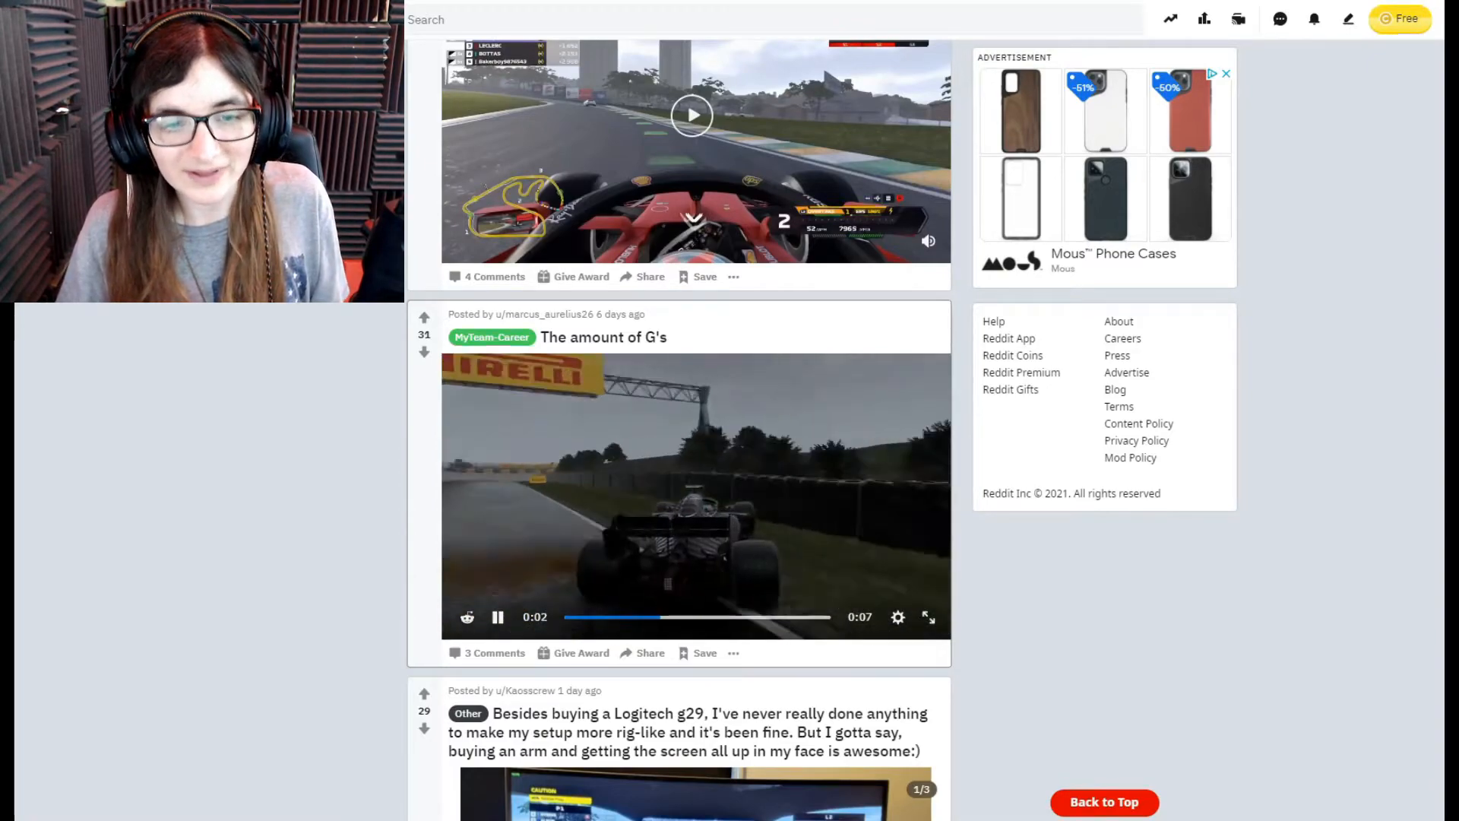
{"action": "left_click", "coordinate": [498, 617]}
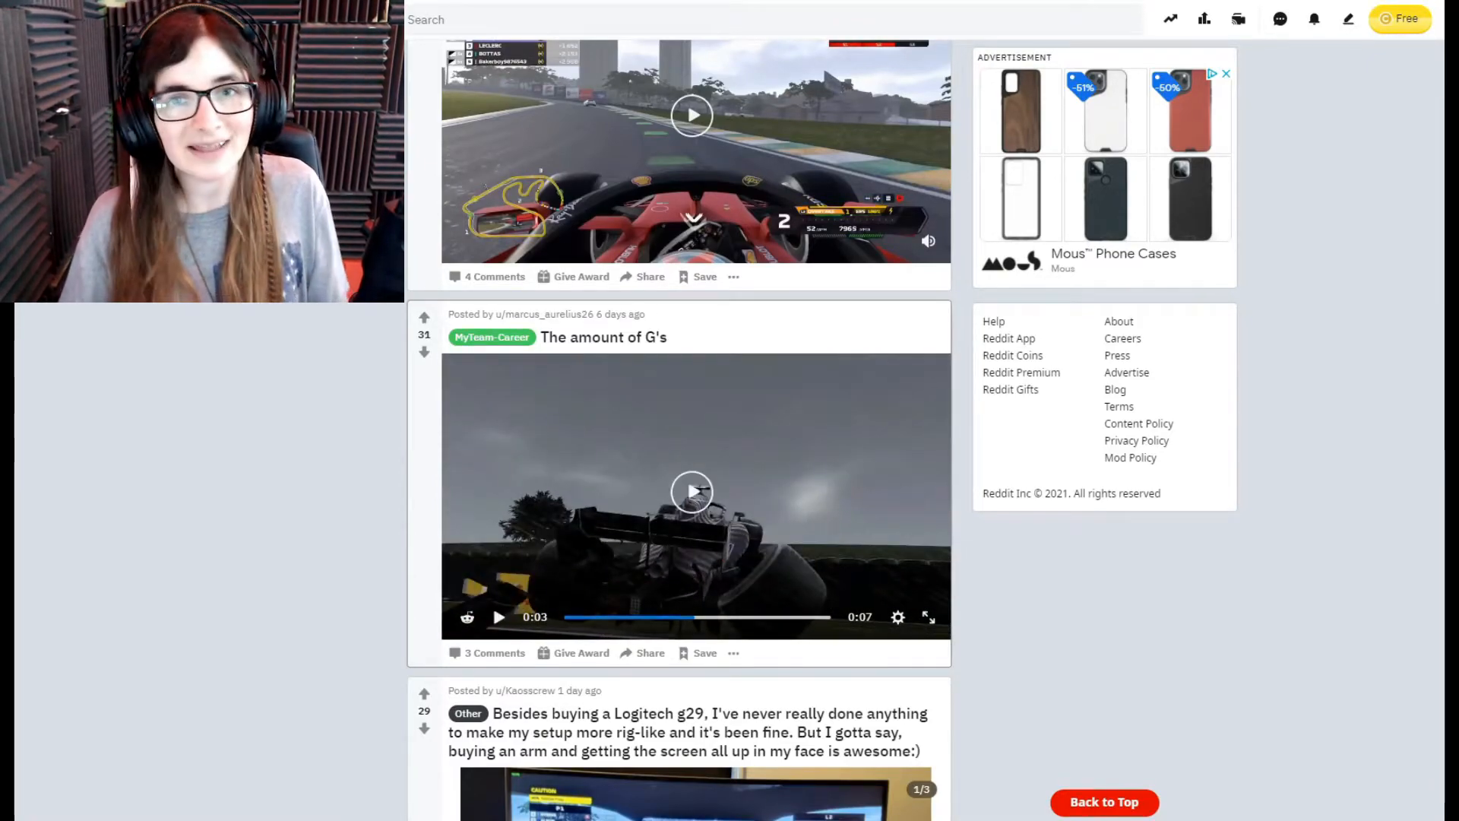
{"action": "scroll", "scroll_direction": "down", "scroll_amount": 3}
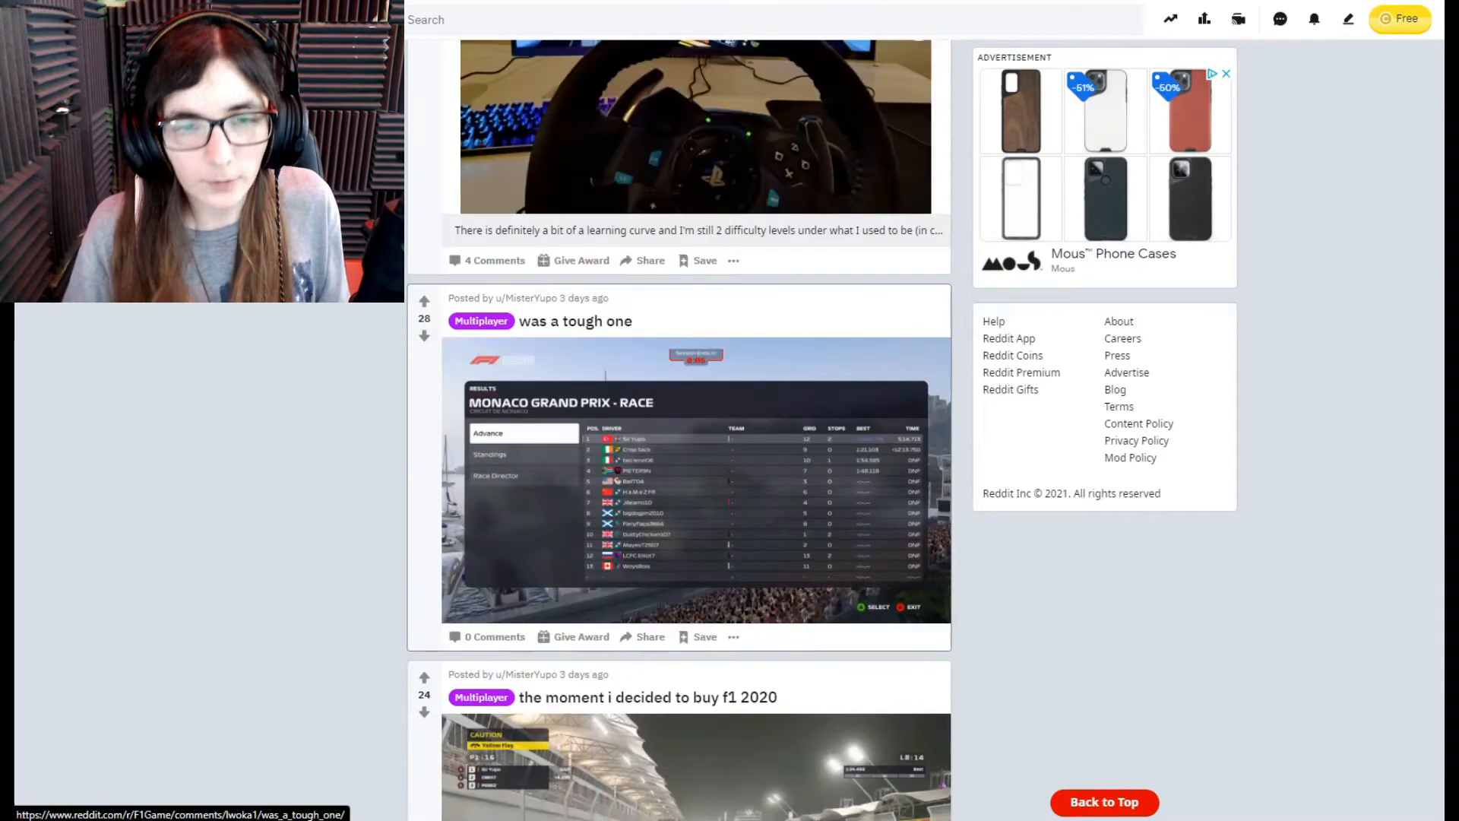
Step: View the was a tough one Monaco results post, close it and continue to the next clip
{"action": "left_click", "coordinate": [575, 321]}
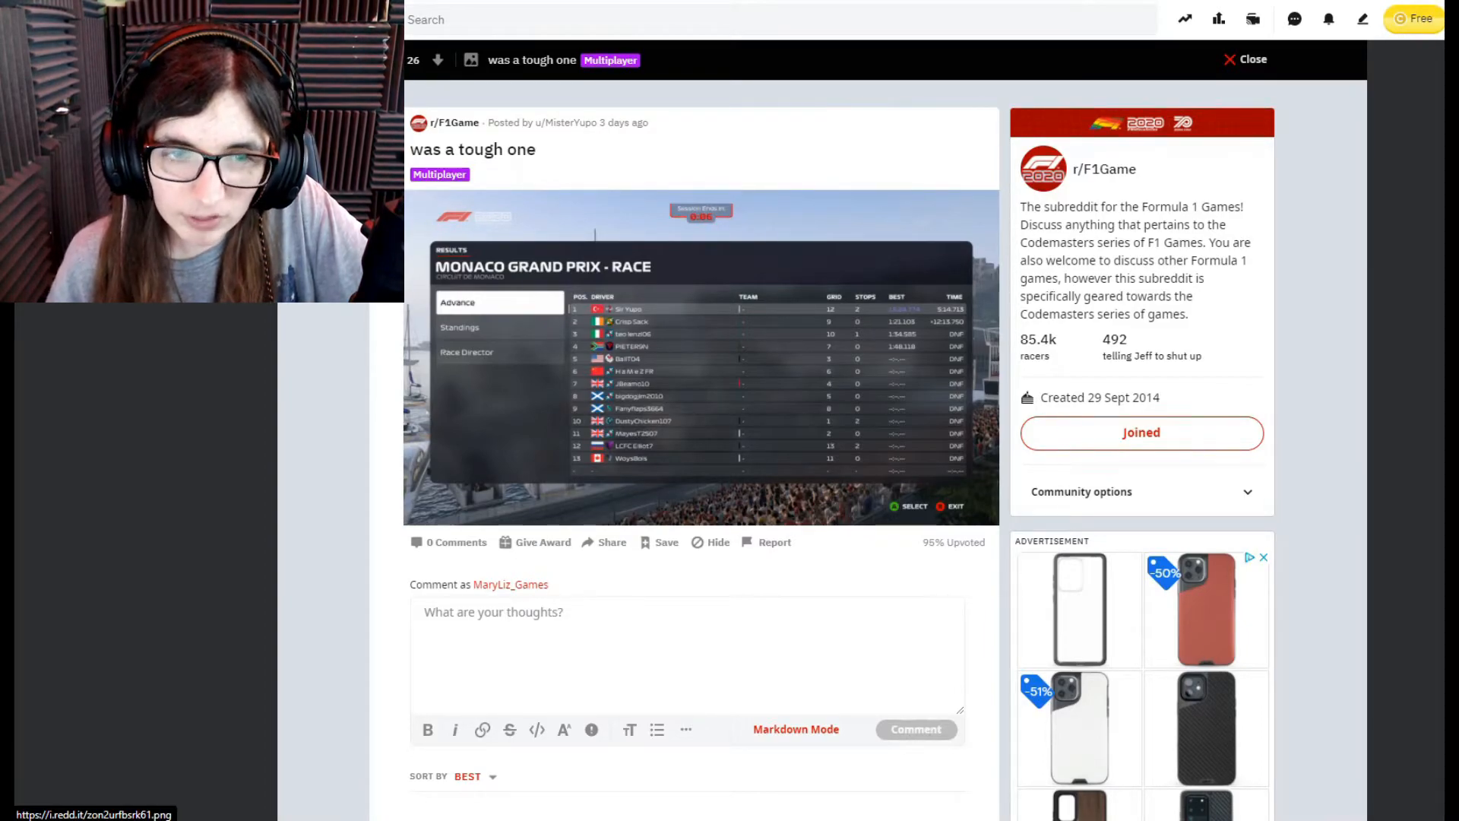
{"action": "left_click", "coordinate": [1227, 59]}
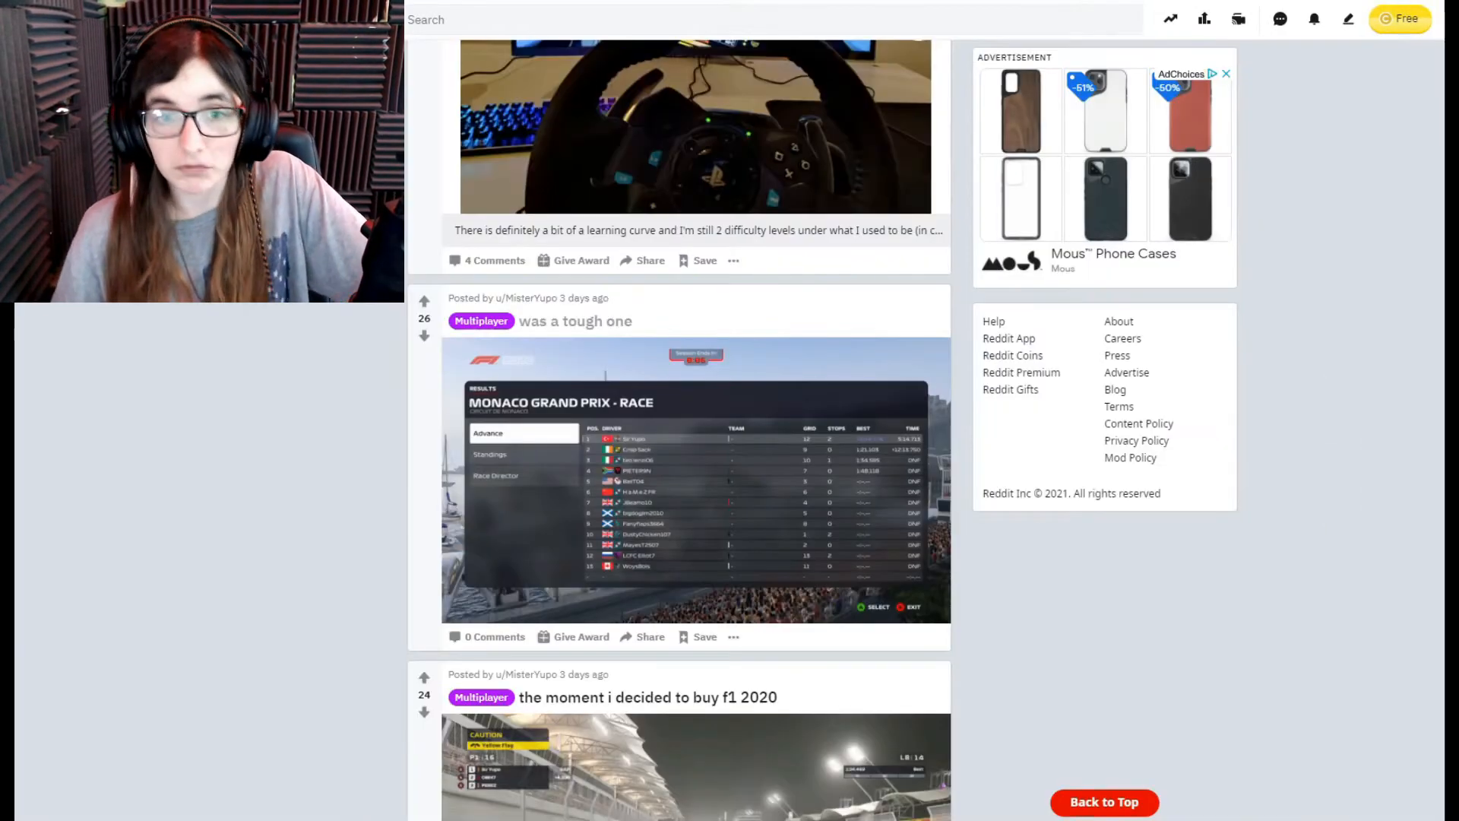
{"action": "scroll", "scroll_direction": "down", "scroll_amount": 3}
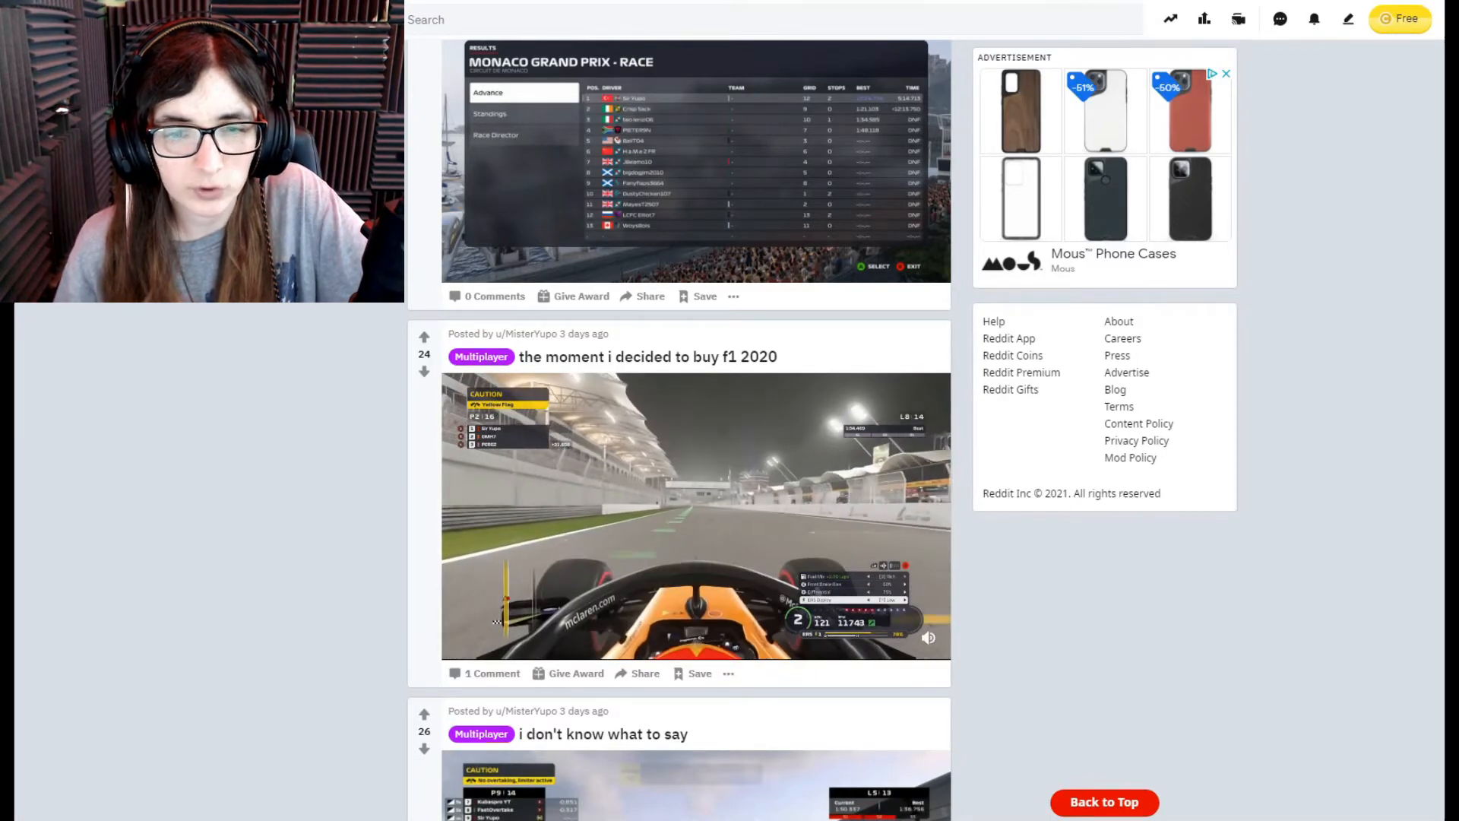
Step: Play the moment i decided to buy f1 2020 clip with a pause midway, then continue to the next post
{"action": "left_click", "coordinate": [694, 517]}
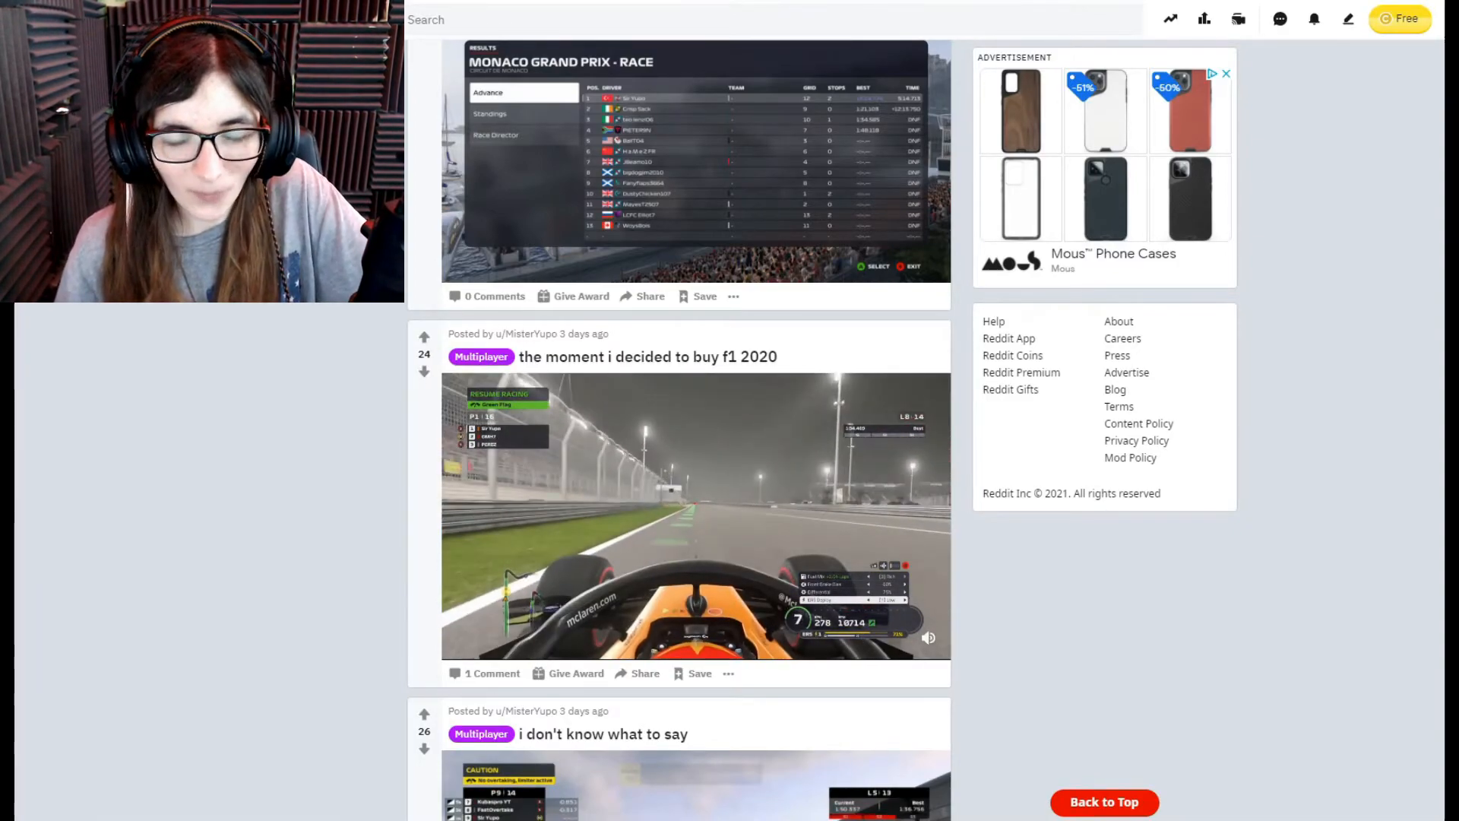
{"action": "left_click", "coordinate": [694, 517]}
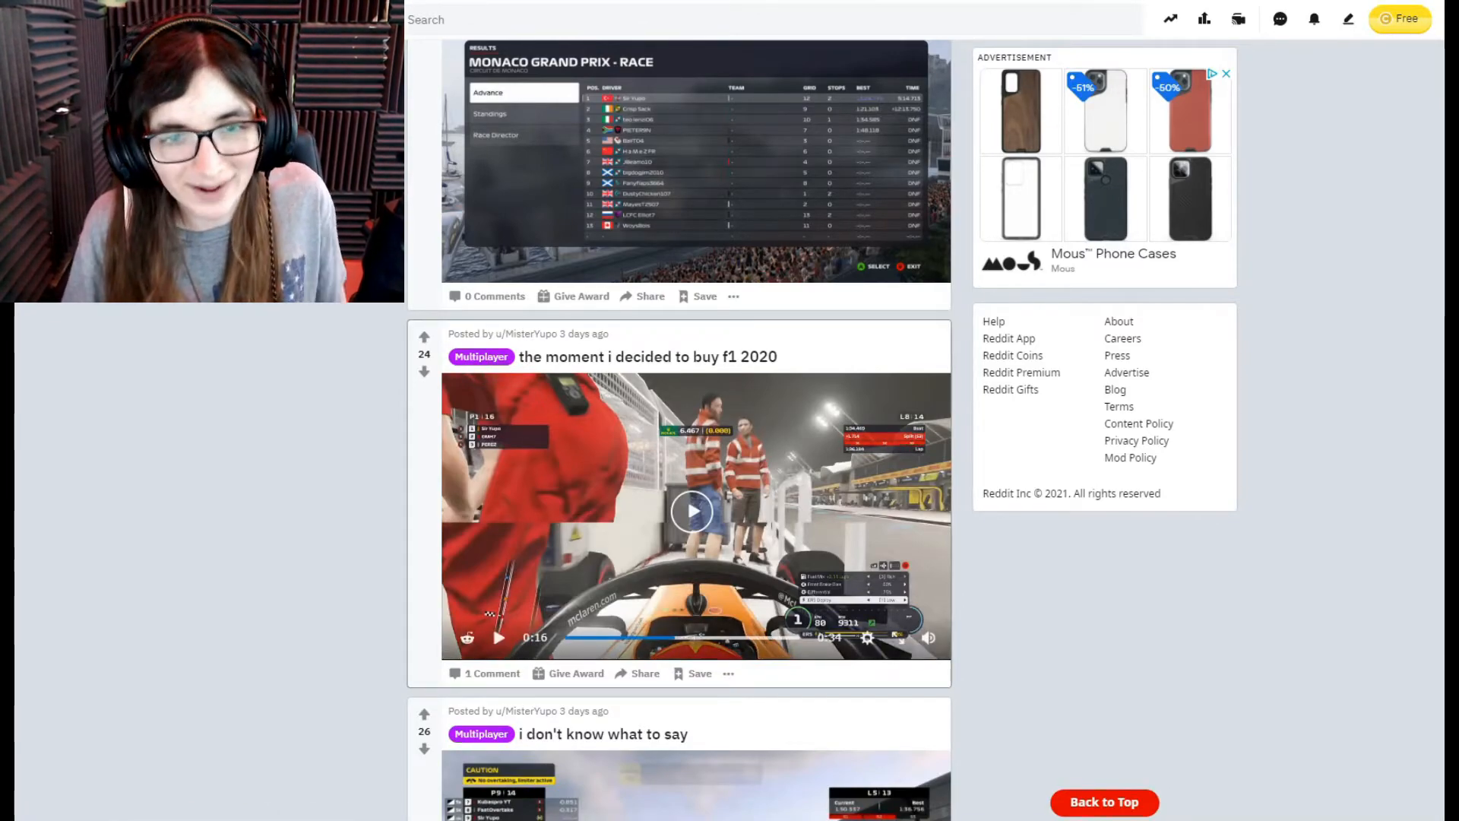
{"action": "left_click", "coordinate": [691, 511]}
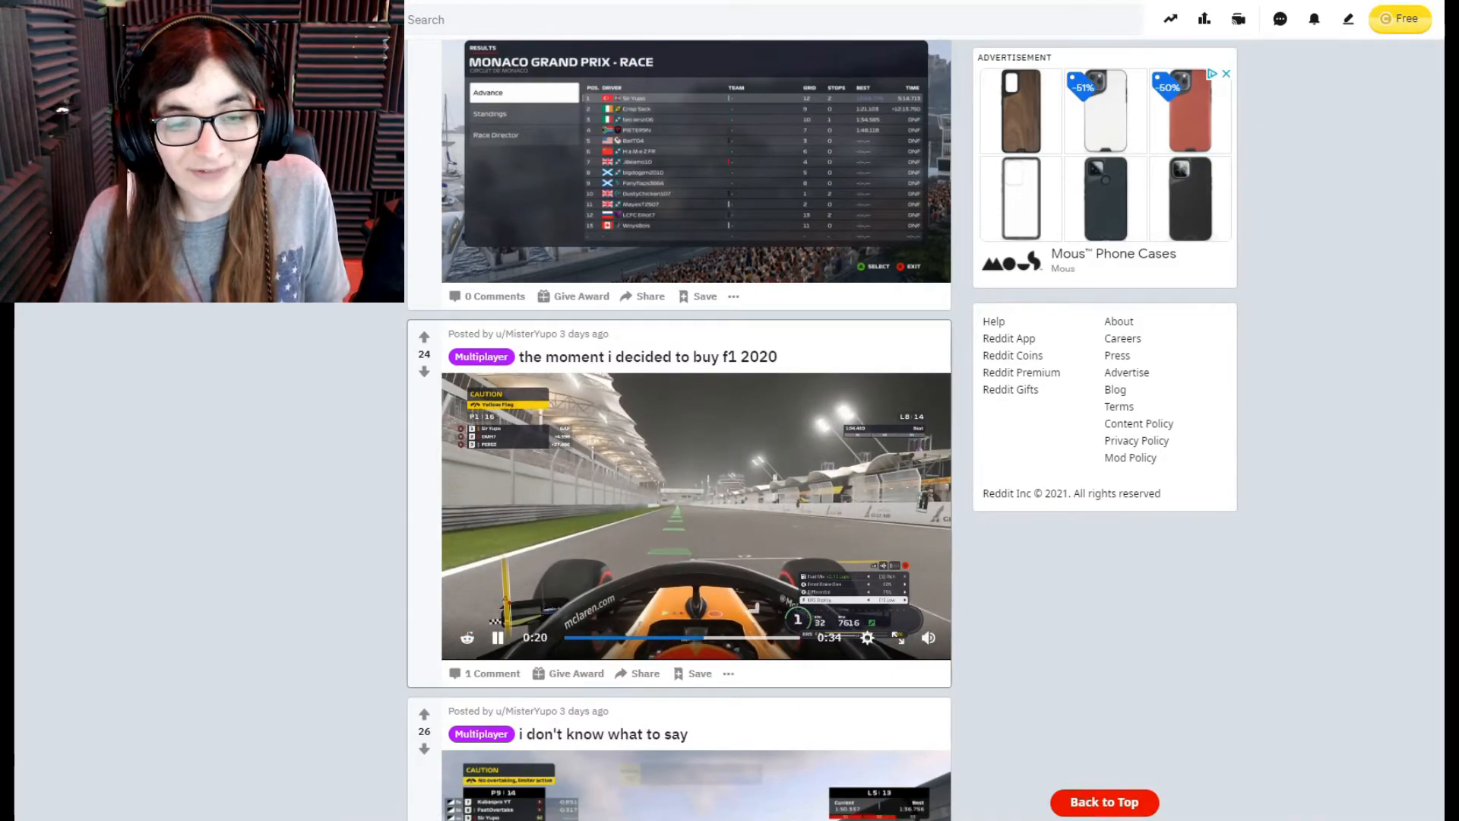
{"action": "scroll", "scroll_direction": "down", "scroll_amount": 3}
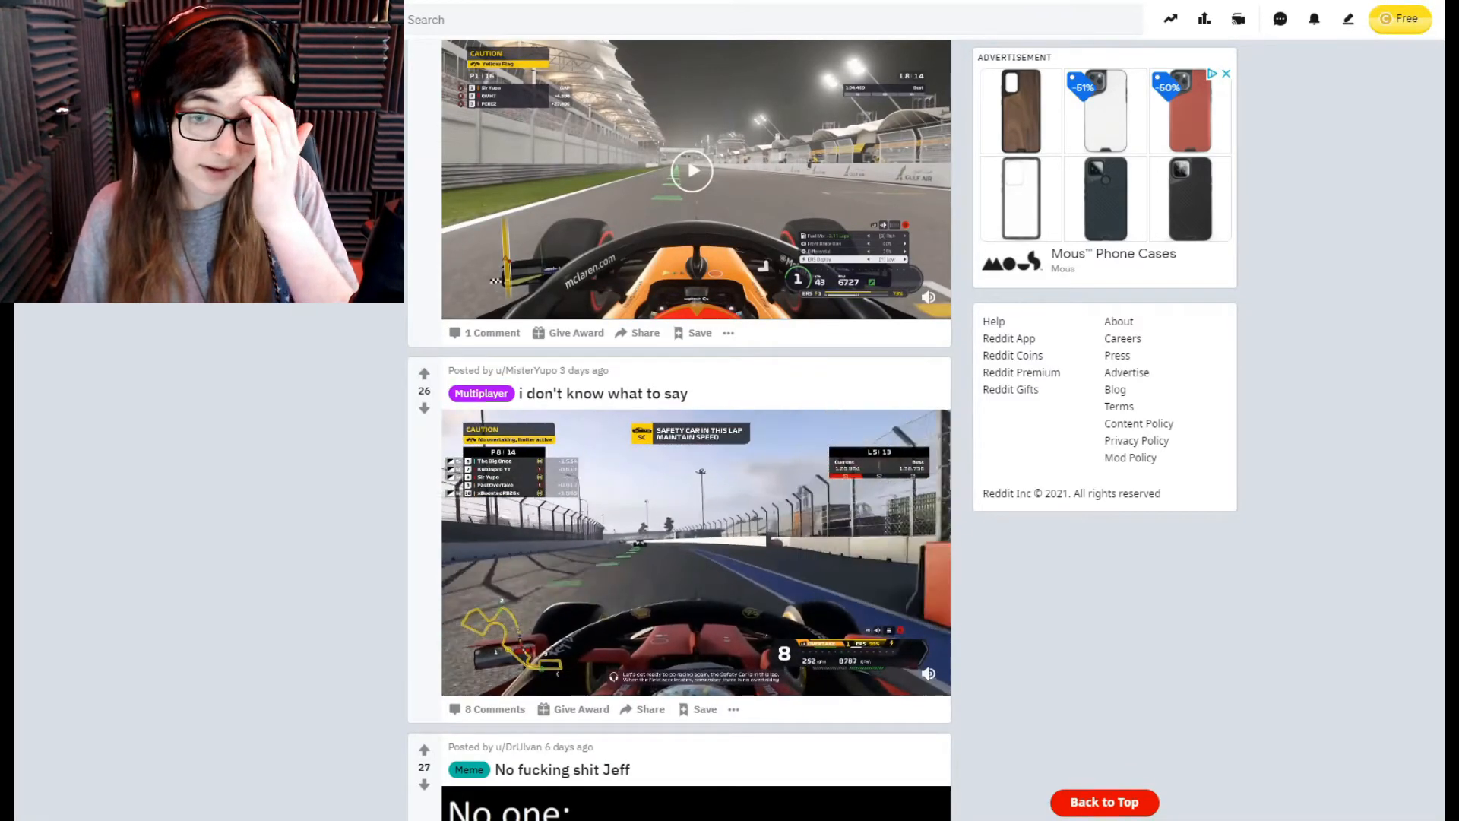
Step: Play the i don't know what to say clip to its end and continue to the Eau Rouge post
{"action": "left_click", "coordinate": [694, 560]}
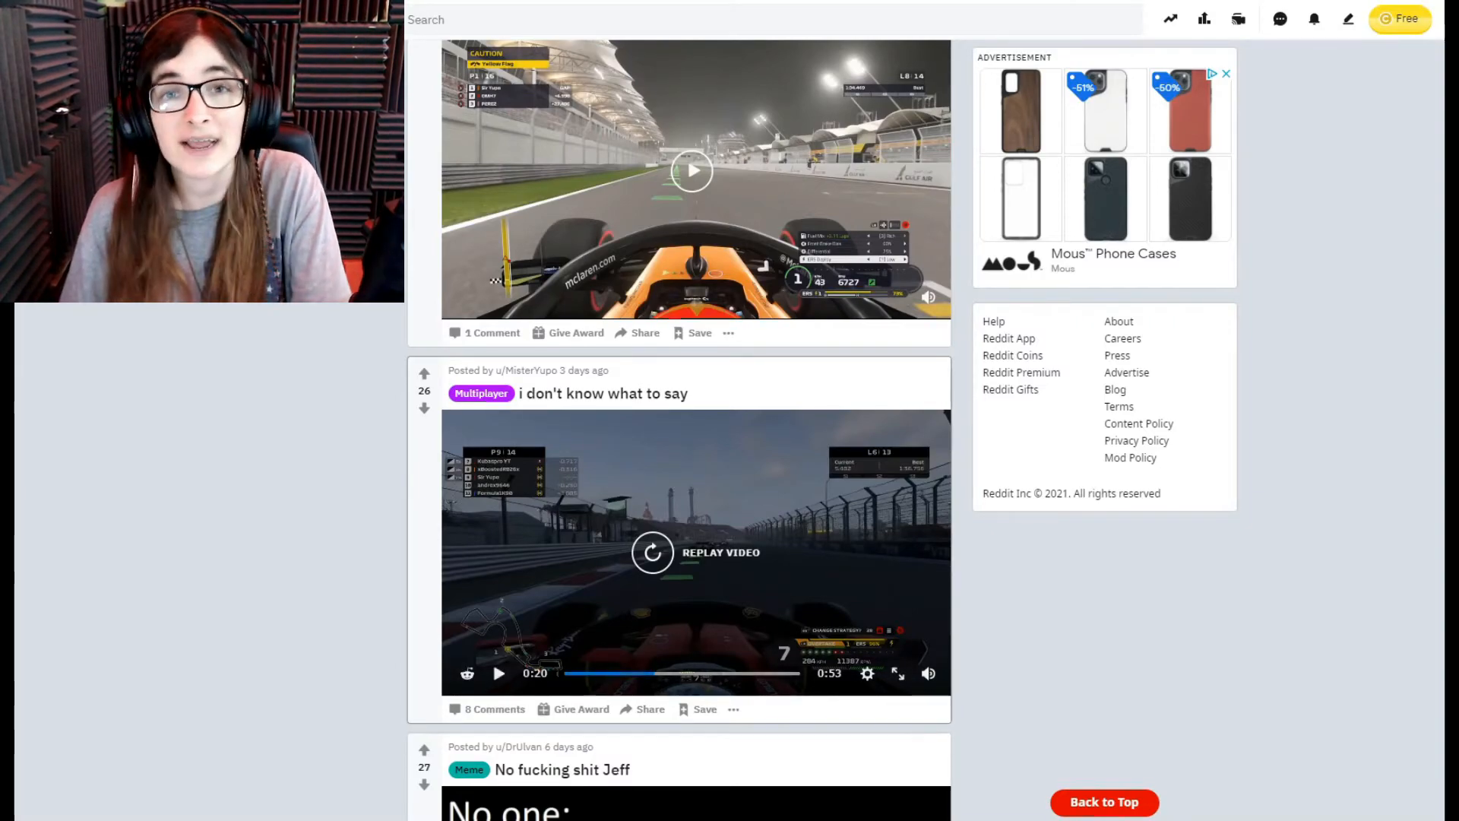
{"action": "scroll", "scroll_direction": "down", "scroll_amount": 3}
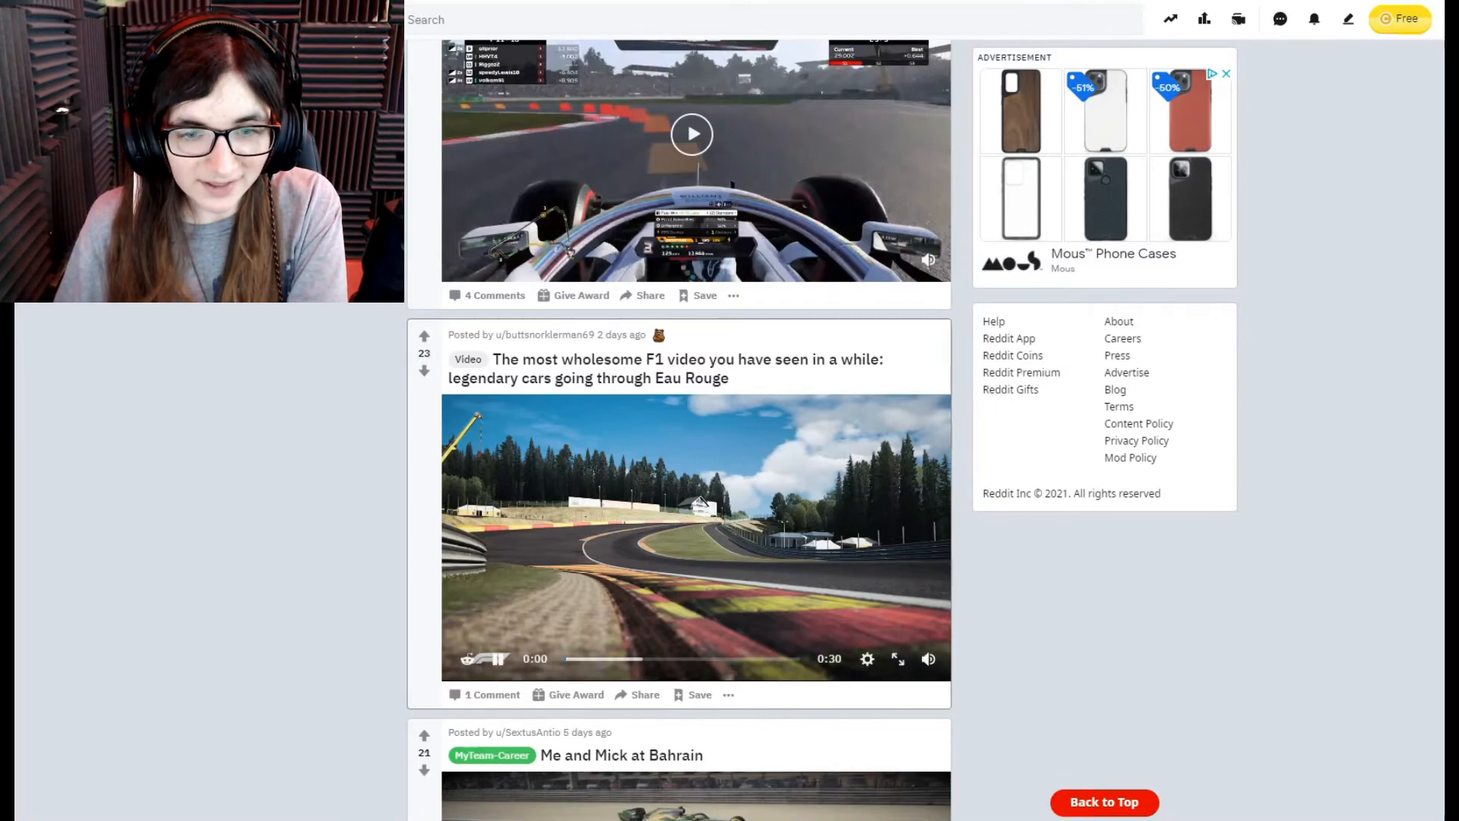
Step: Play the legendary cars through Eau Rouge video all the way through until it replays
{"action": "left_click", "coordinate": [694, 536]}
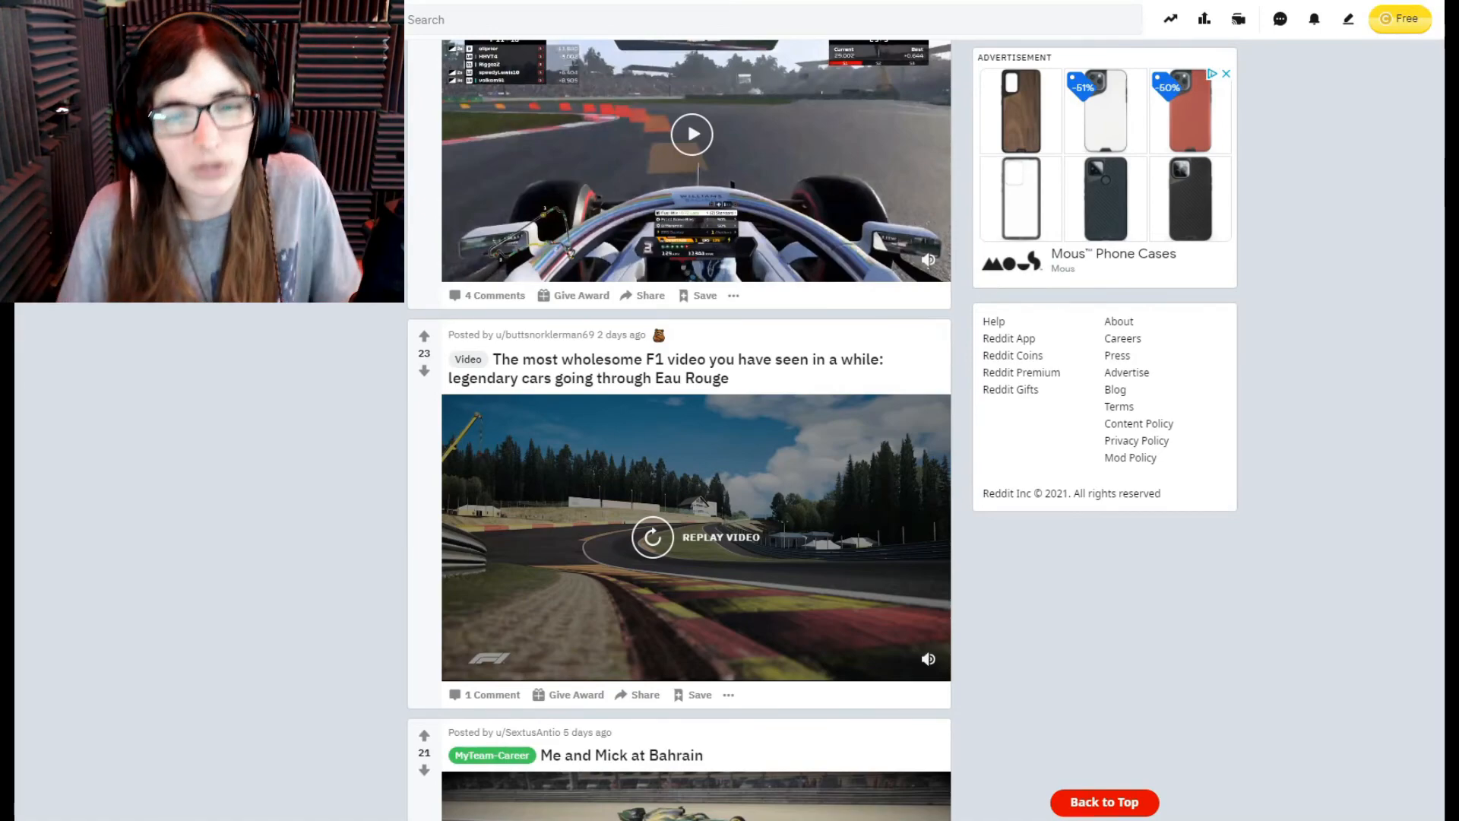
{"action": "scroll", "scroll_direction": "down", "scroll_amount": 3}
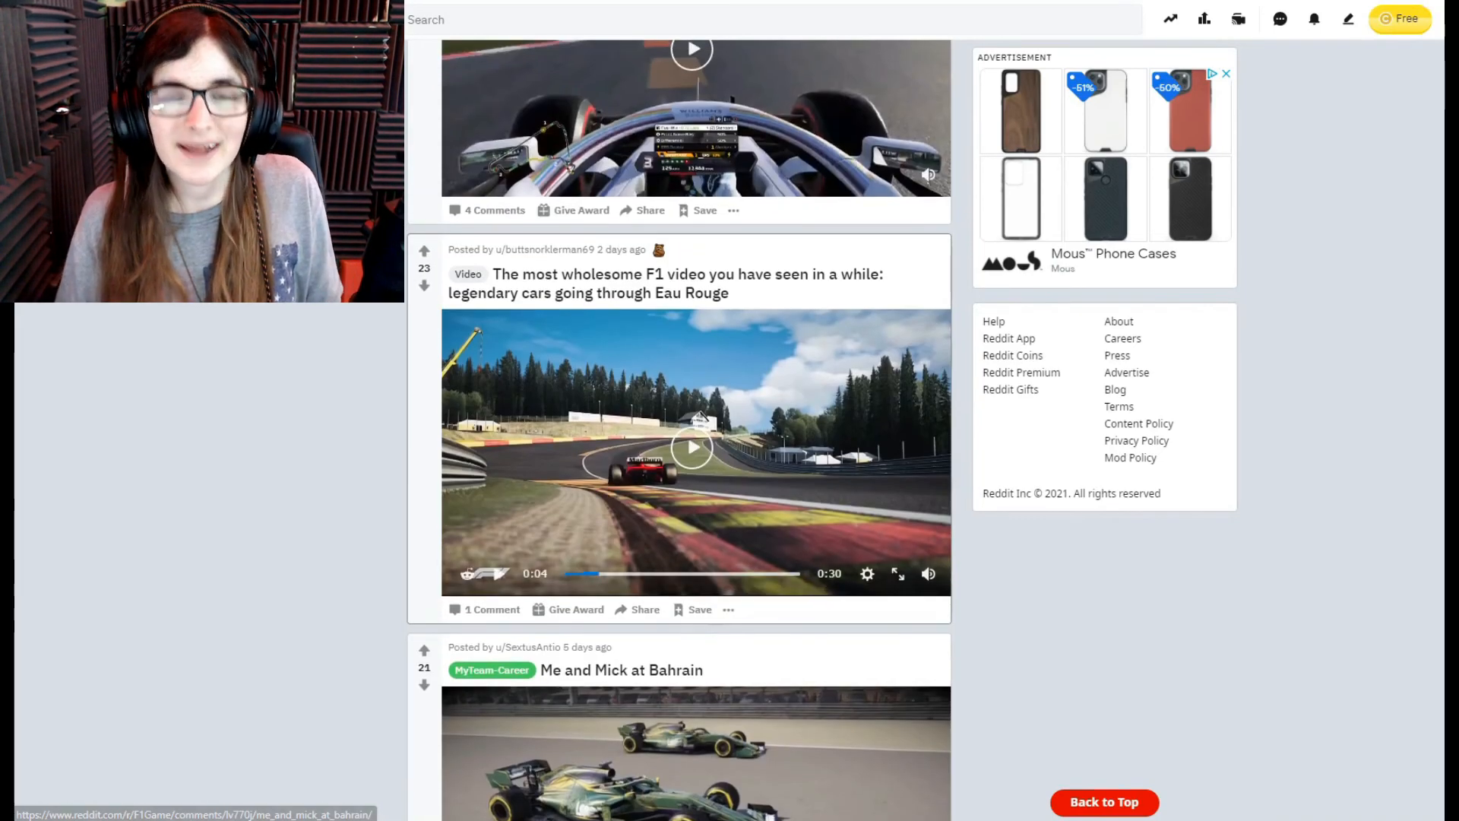